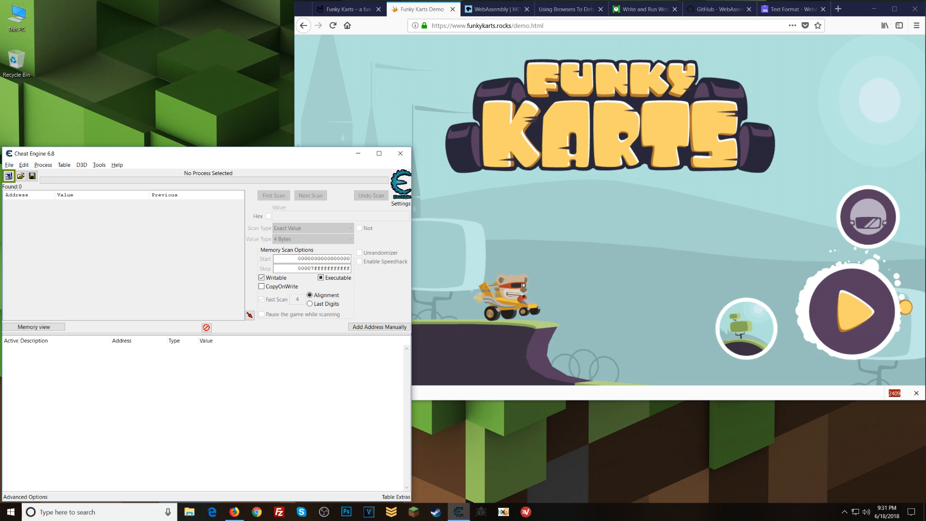
Leave Cheat Engine unattached and bring the Funky Karts demo in Firefox to the front
left_click(8, 176)
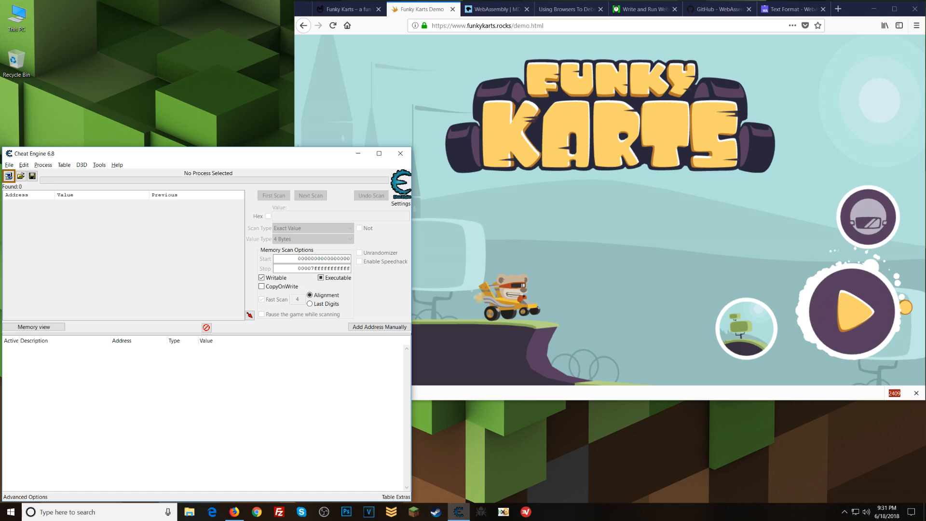
left_click(9, 176)
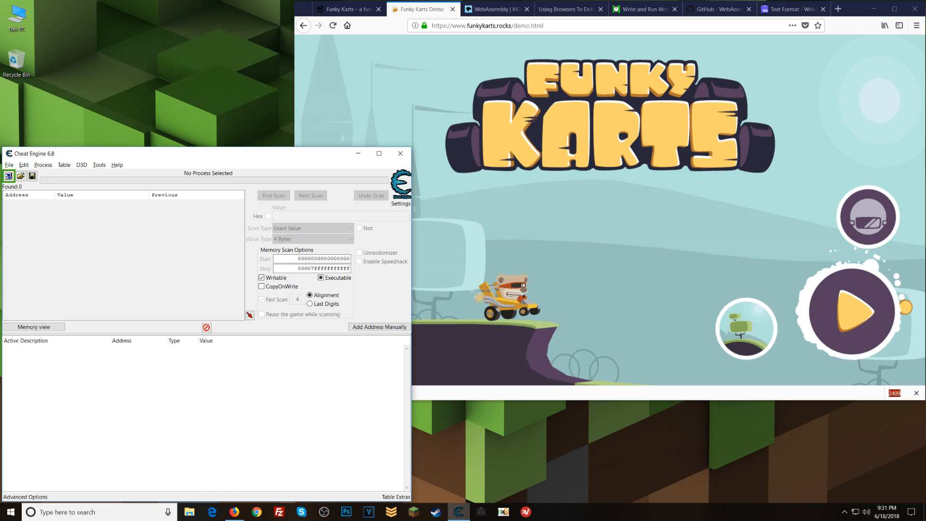
left_click(9, 175)
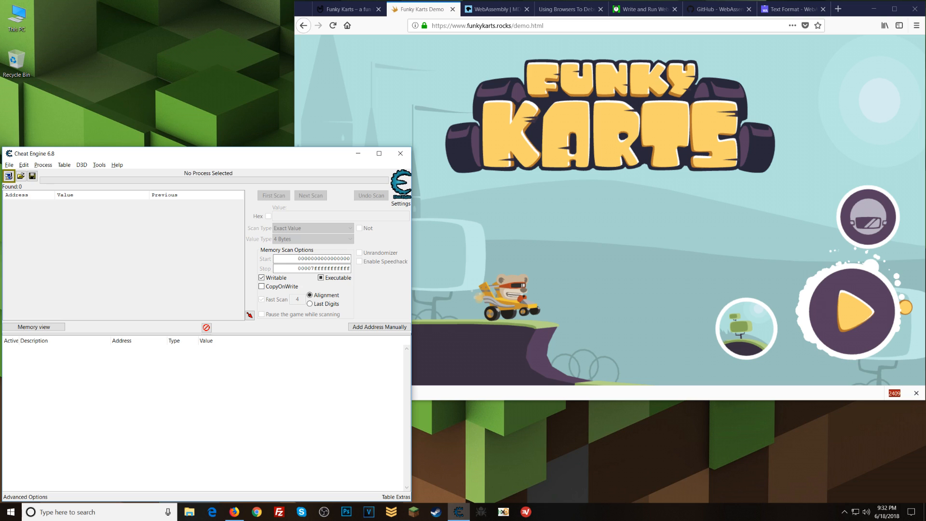
left_click(9, 175)
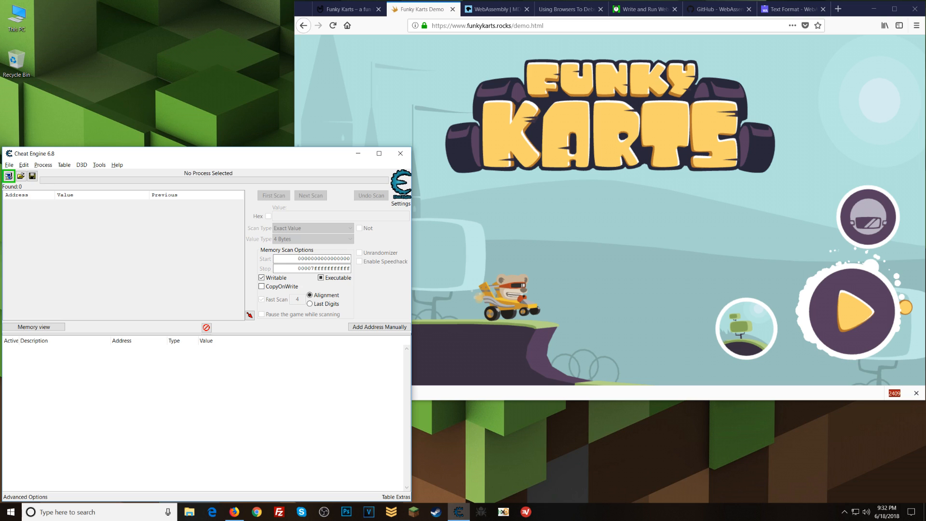
mouse_move(607, 189)
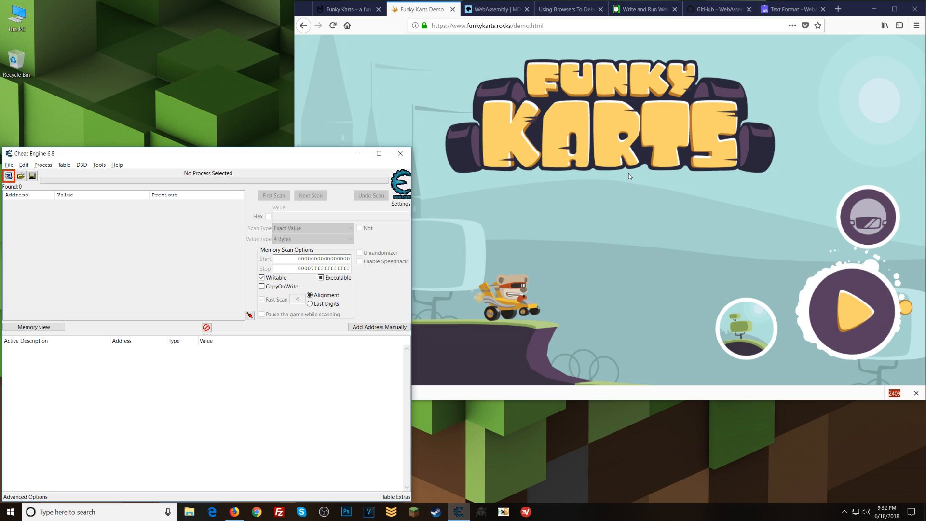
mouse_move(588, 132)
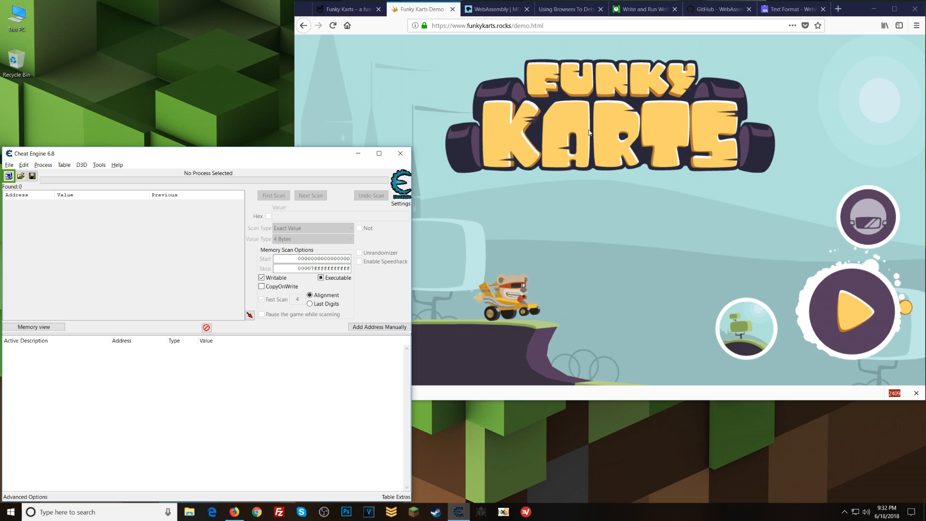
mouse_move(318, 51)
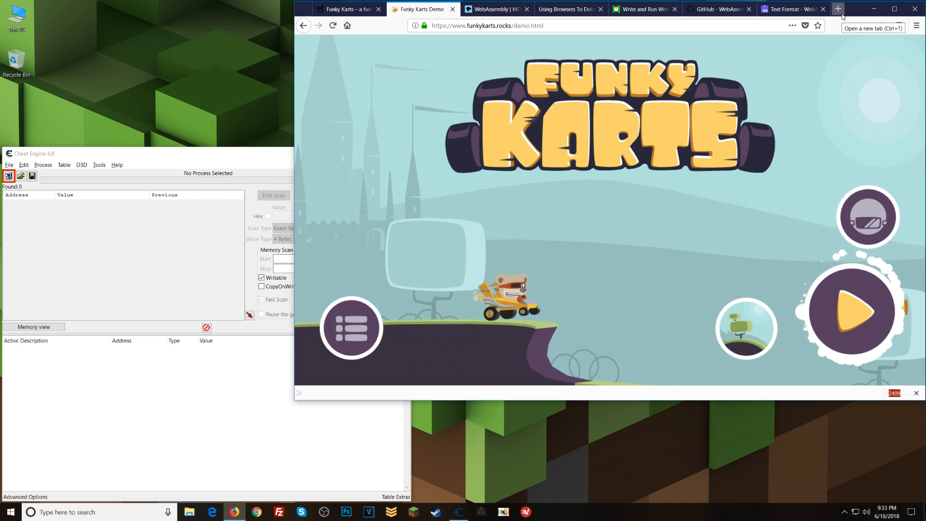
mouse_move(846, 9)
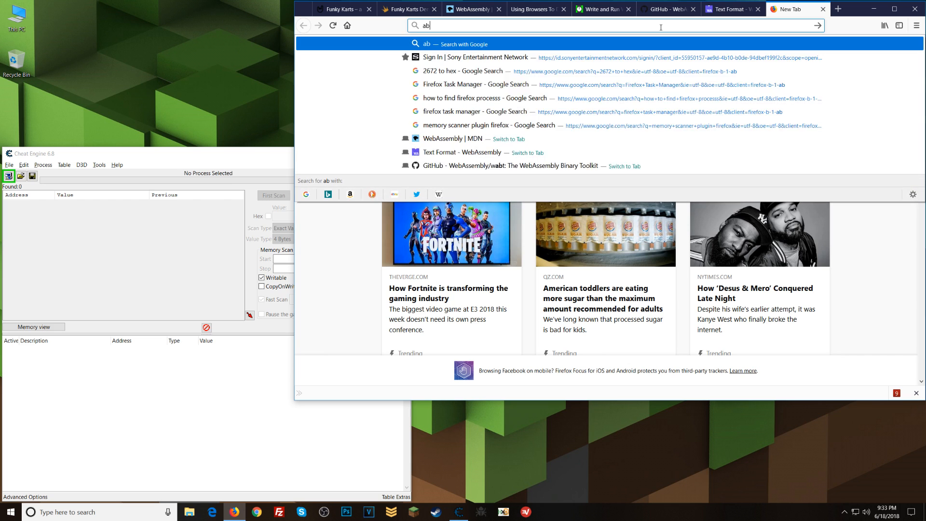
View about:performance with all pages listed and the Funky Karts tab's process details expanded
type("about:performance")
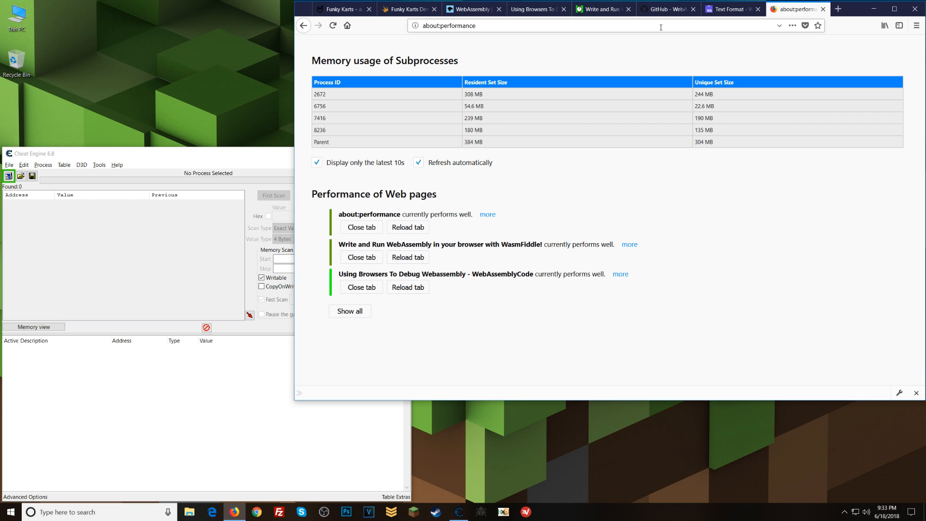
left_click(406, 9)
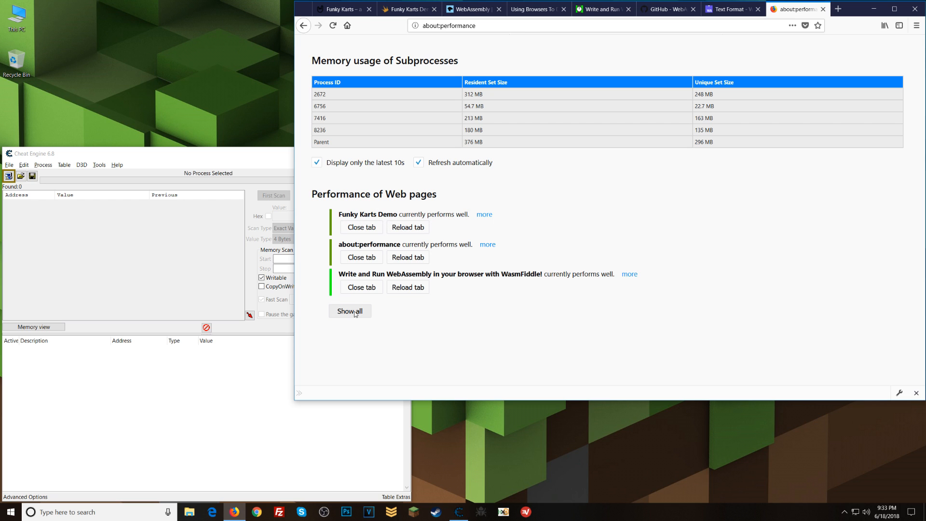
left_click(349, 311)
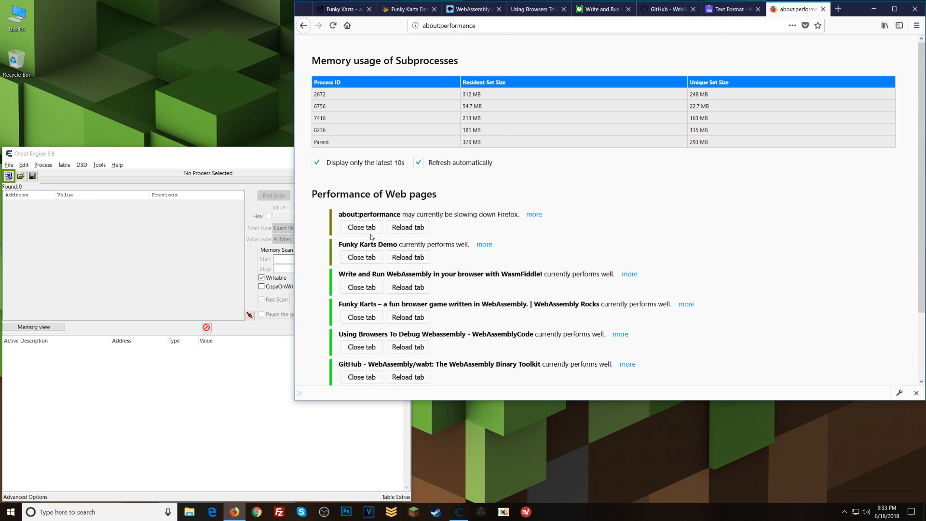
scroll("down", 3)
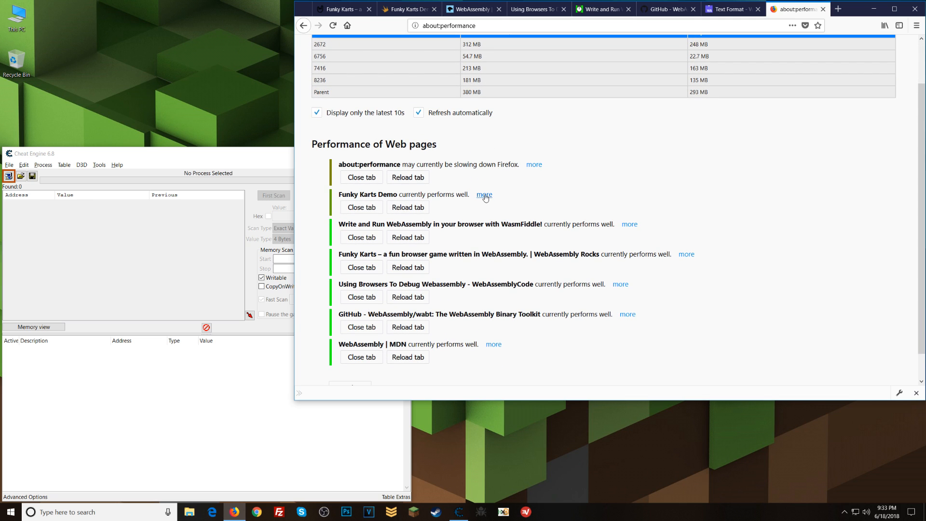
left_click(483, 194)
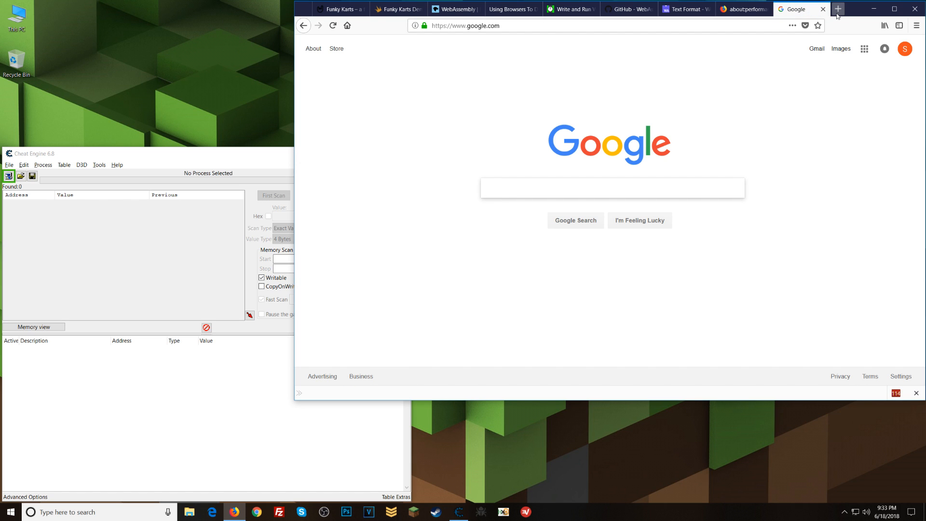
Convert 2672 to hex via the Google suggestion, then return to the Funky Karts tab
type("26")
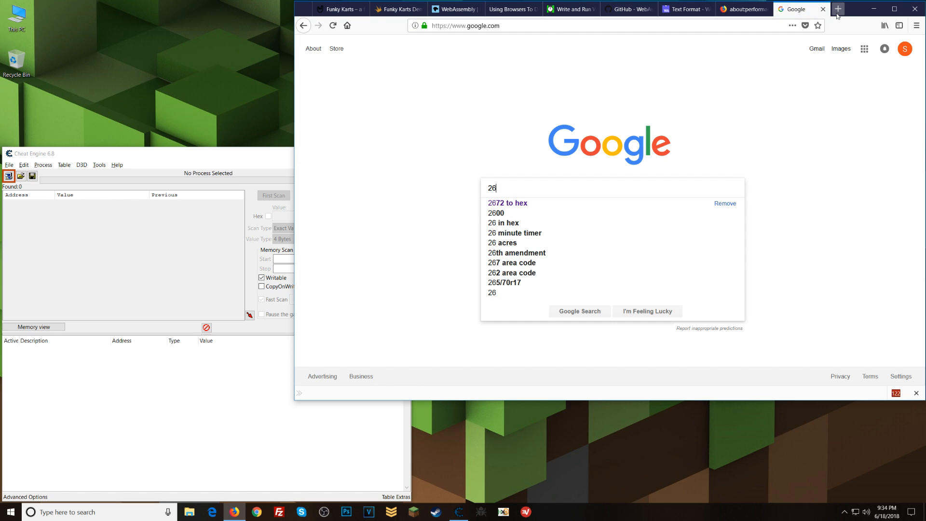
left_click(507, 203)
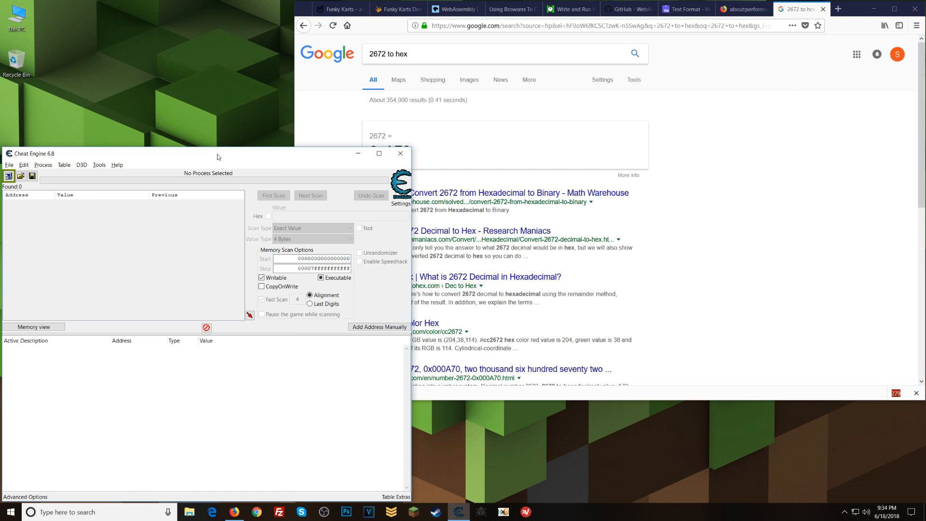
left_click(398, 8)
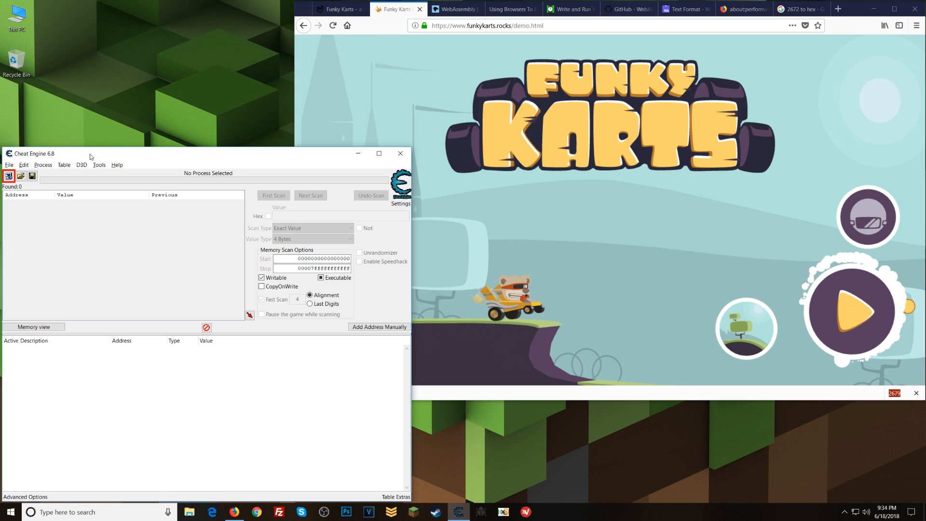
Attach Cheat Engine to the 00000A70-firefox.exe process
left_click(8, 176)
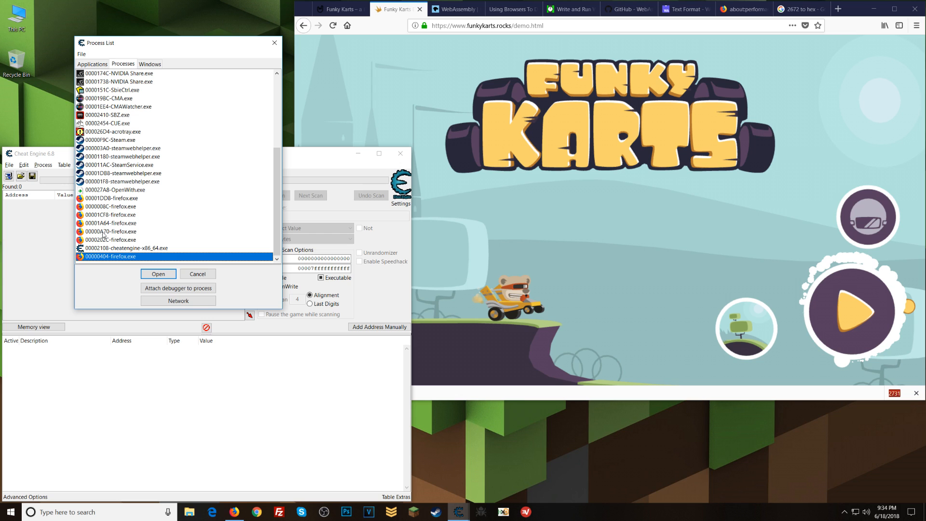
left_click(111, 230)
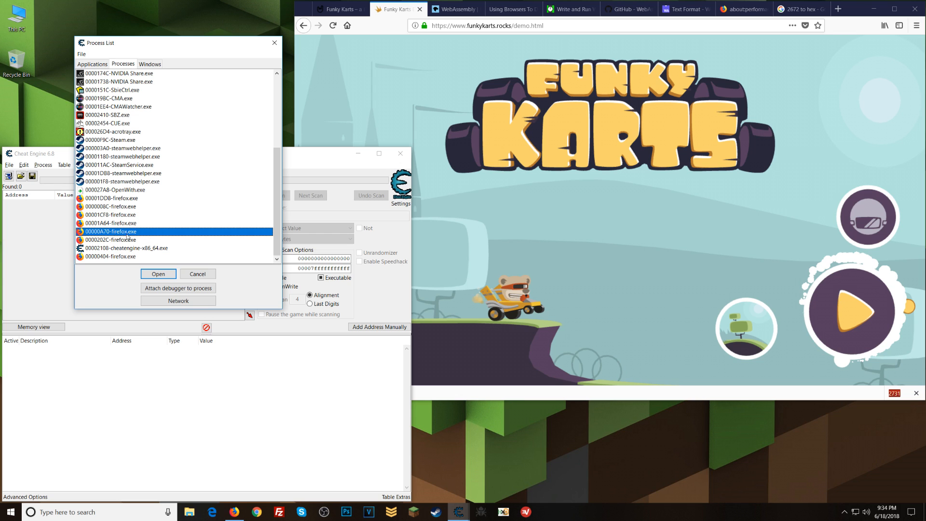
left_click(157, 273)
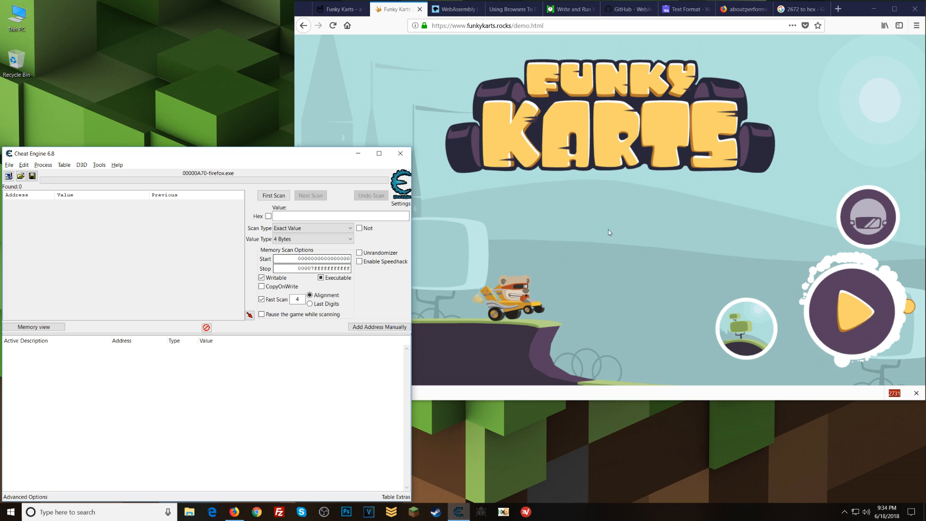
mouse_move(548, 143)
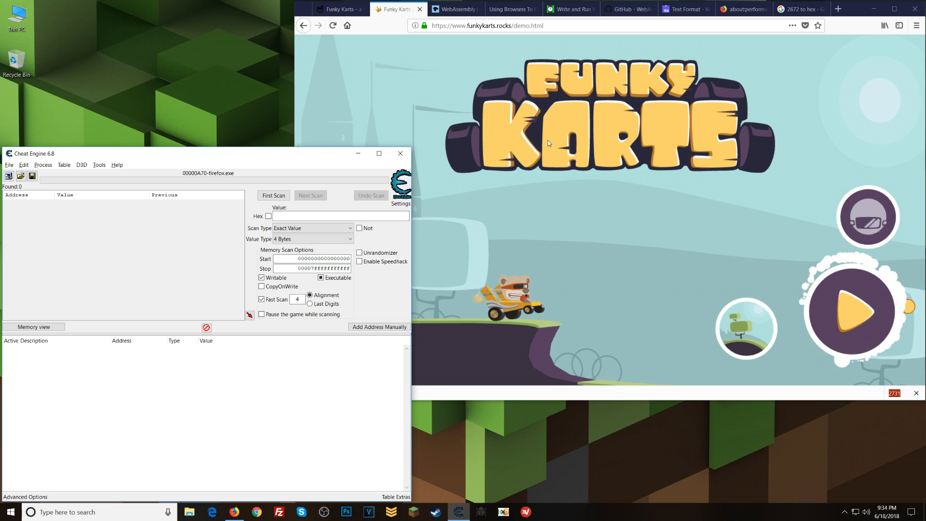
Bring the Funky Karts game window back to the front
left_click(335, 215)
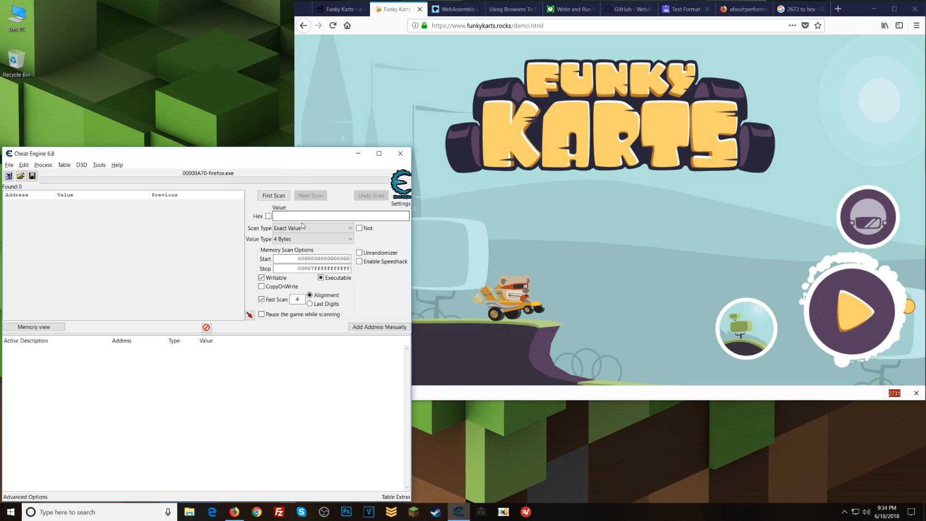
left_click(312, 239)
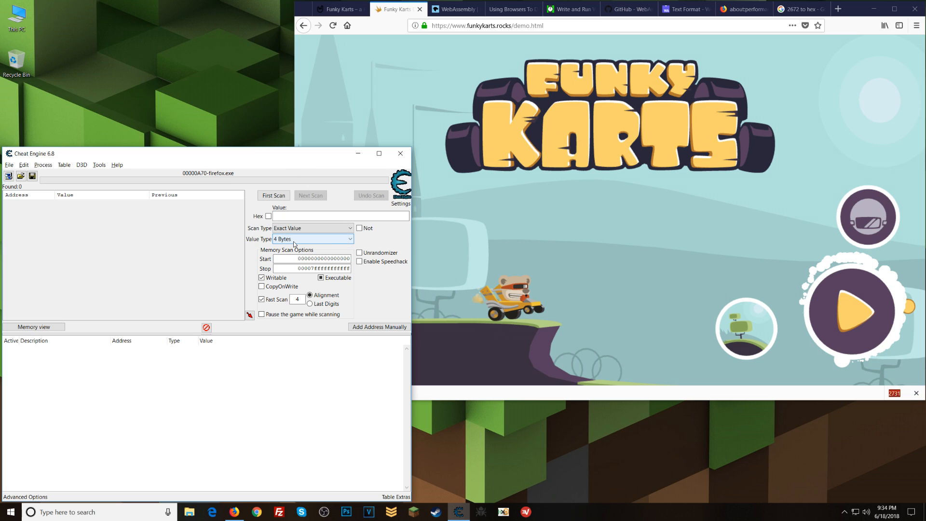
left_click(340, 215)
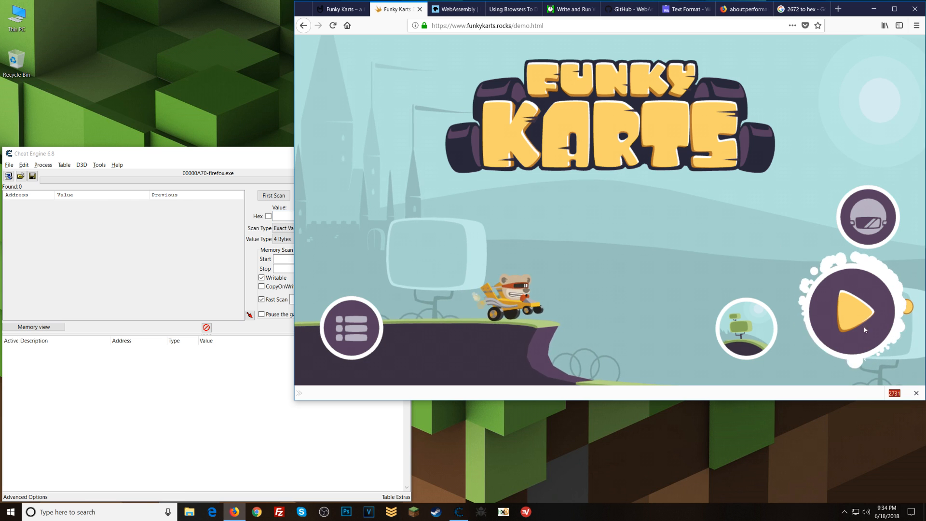
Play the level and rescan the changing value until six addresses remain
left_click(851, 312)
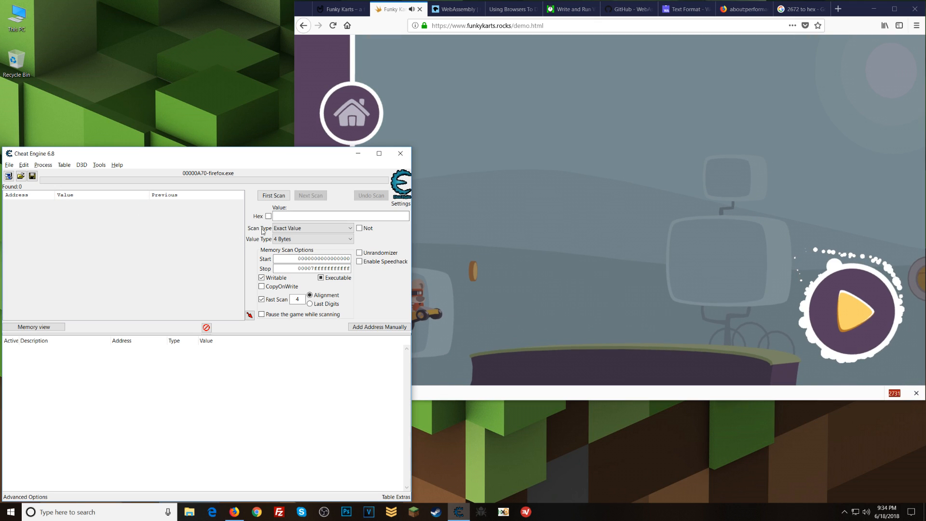
type("1")
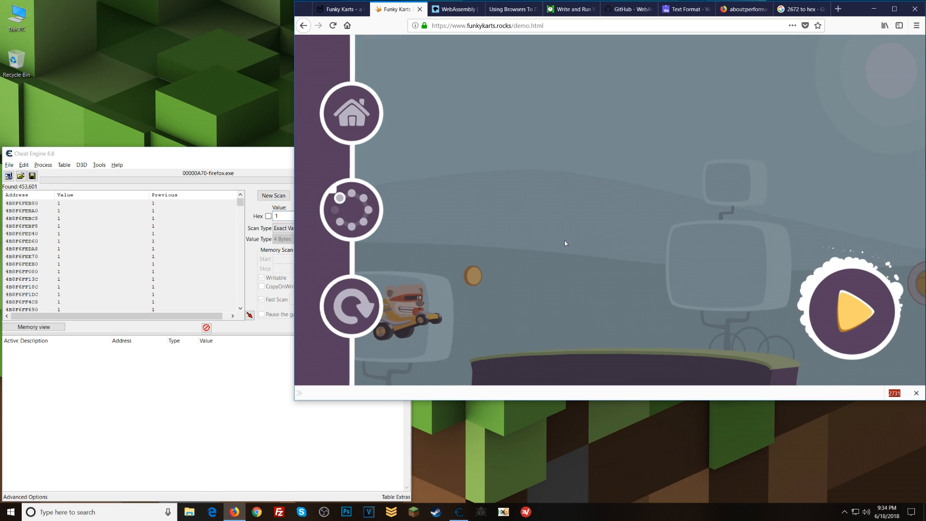
left_click(849, 309)
type("2")
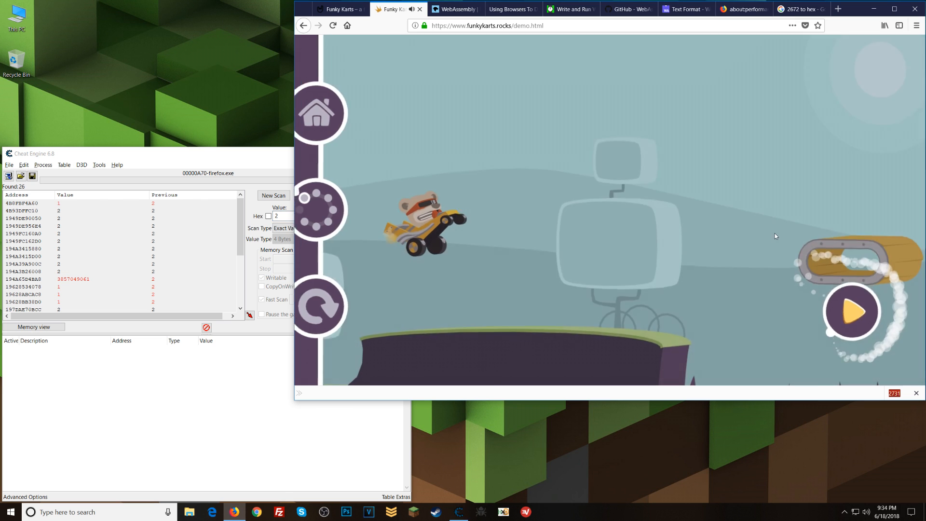
left_click(850, 311)
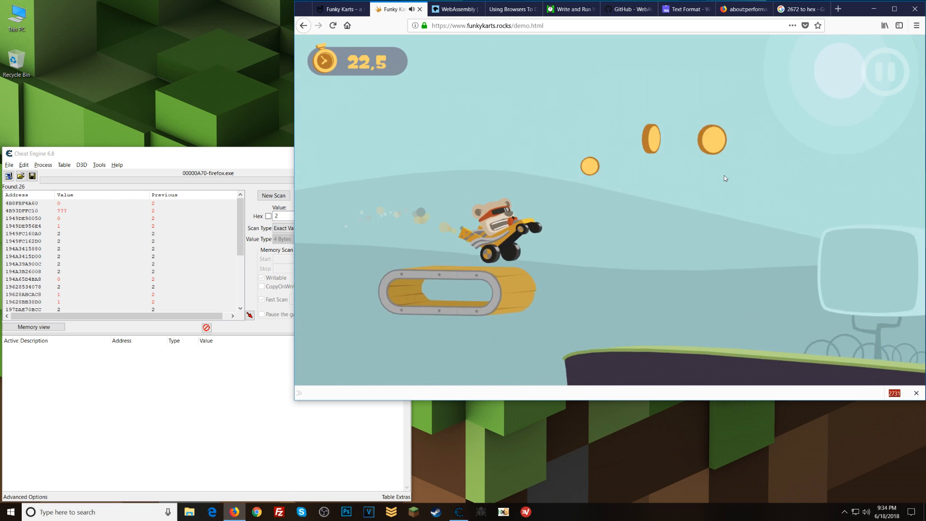
left_click(893, 69)
type("4")
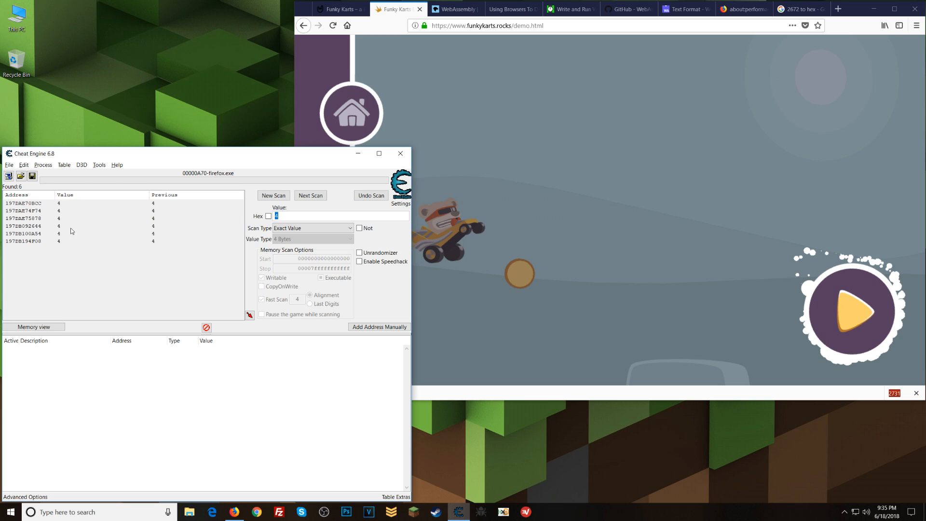
mouse_move(512, 281)
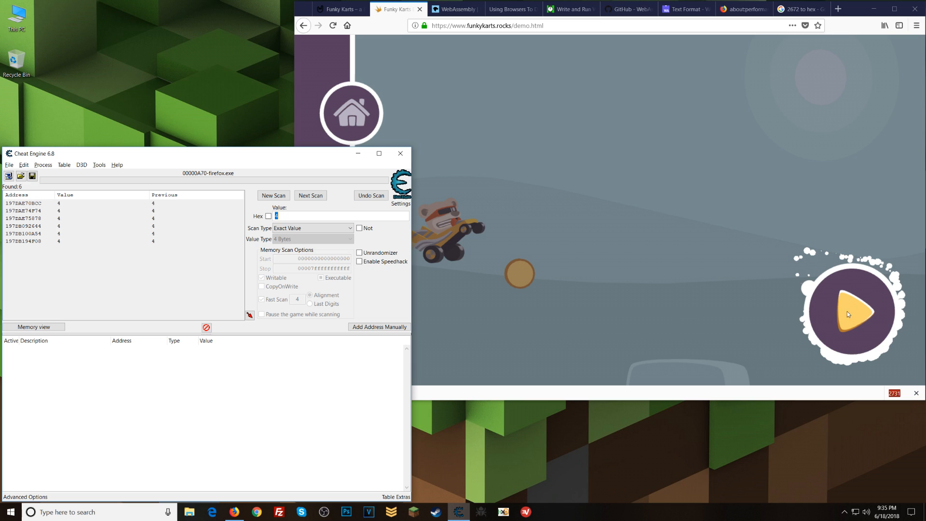
mouse_move(853, 321)
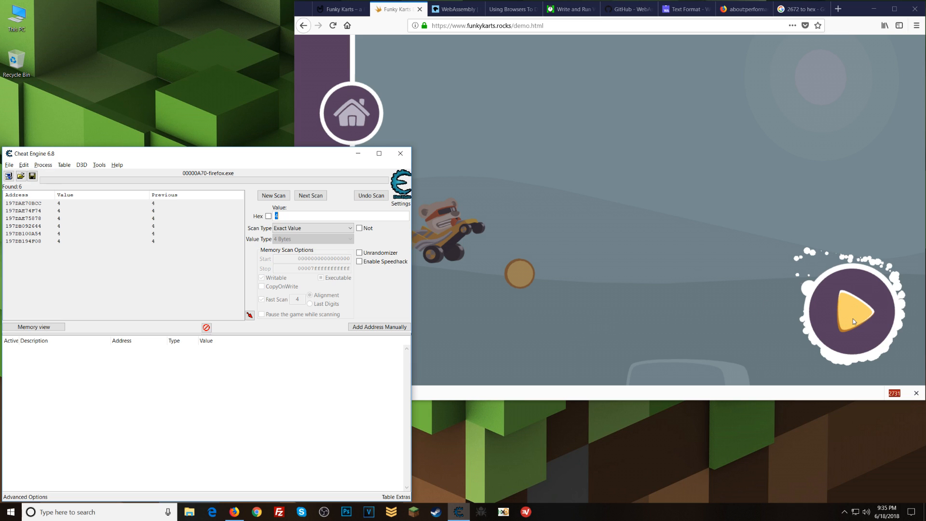
mouse_move(549, 277)
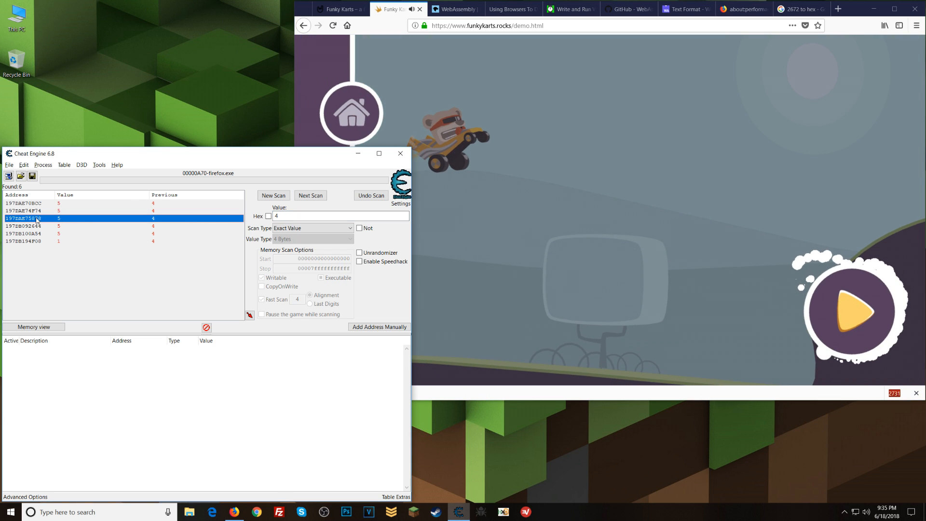
Save address 197DAE75878 to the list, set its value to 99 and resume the game
double_click(23, 218)
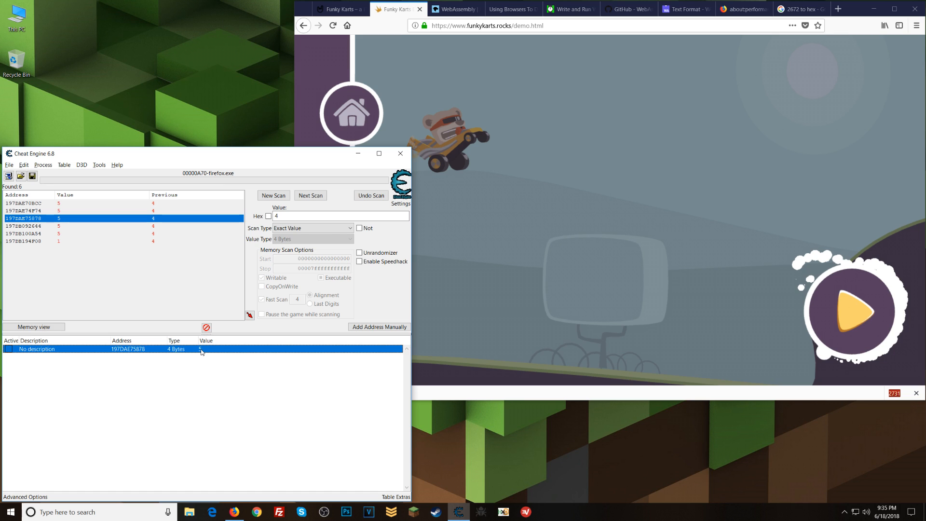
type("99")
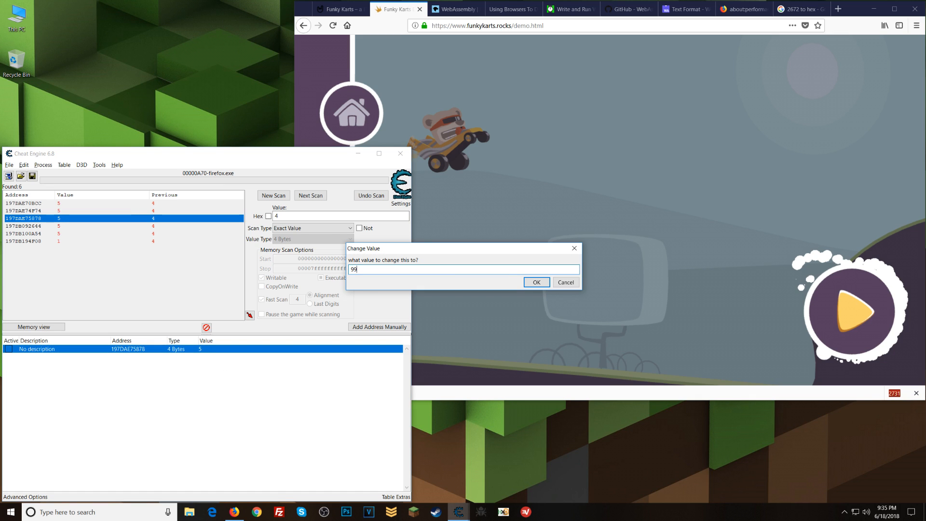
left_click(535, 283)
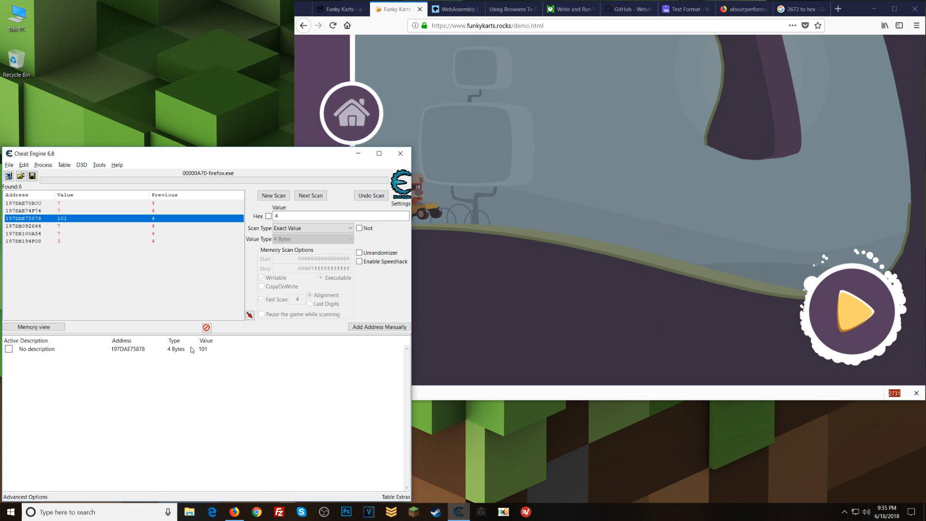
mouse_move(191, 356)
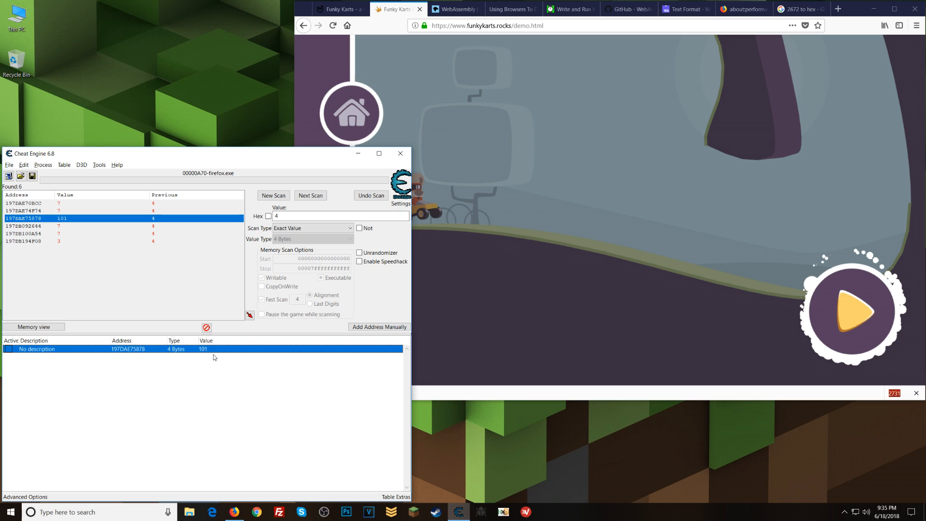
mouse_move(209, 359)
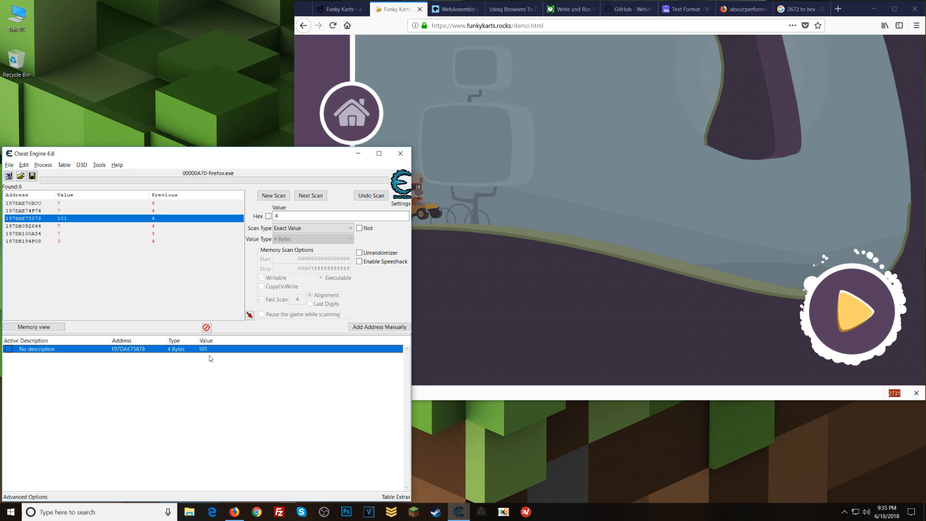
mouse_move(209, 361)
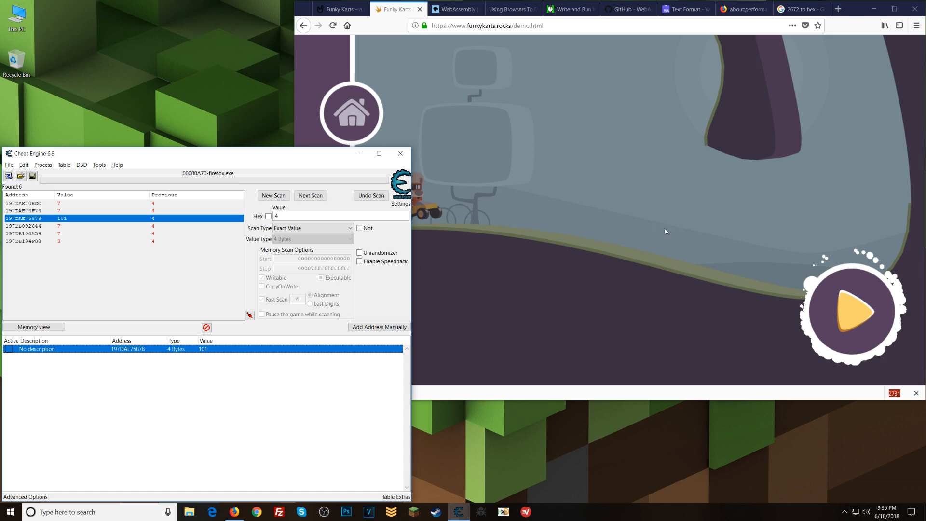
left_click(848, 311)
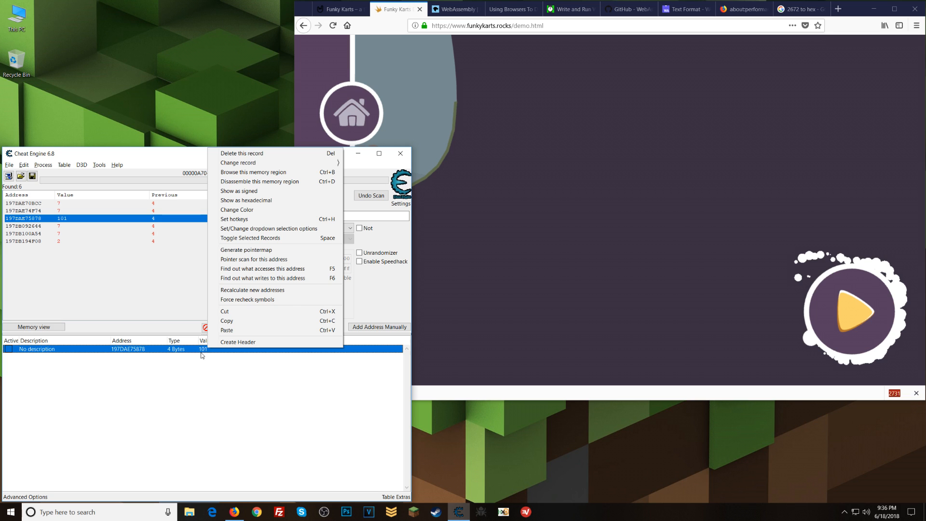
mouse_move(273, 278)
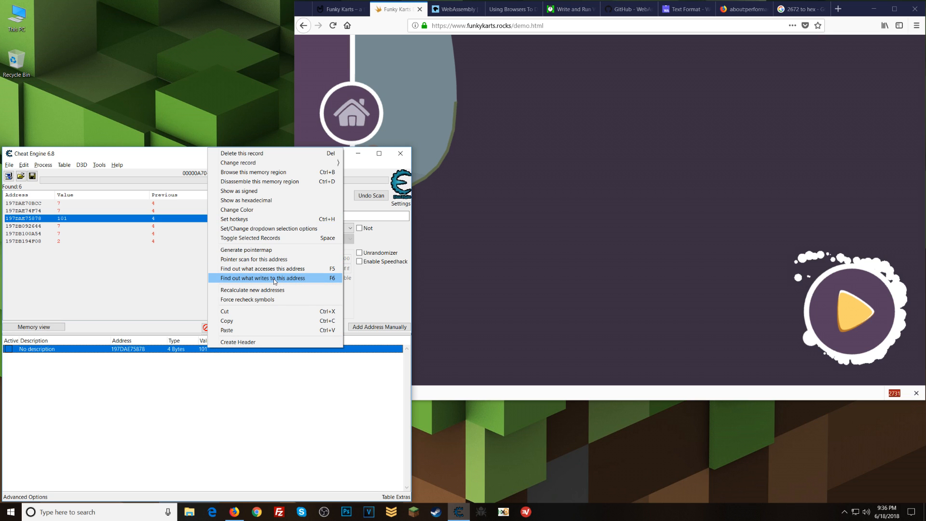
Find out what writes to 197DAE75878, revealing mov [r15+rcx],edx
left_click(261, 278)
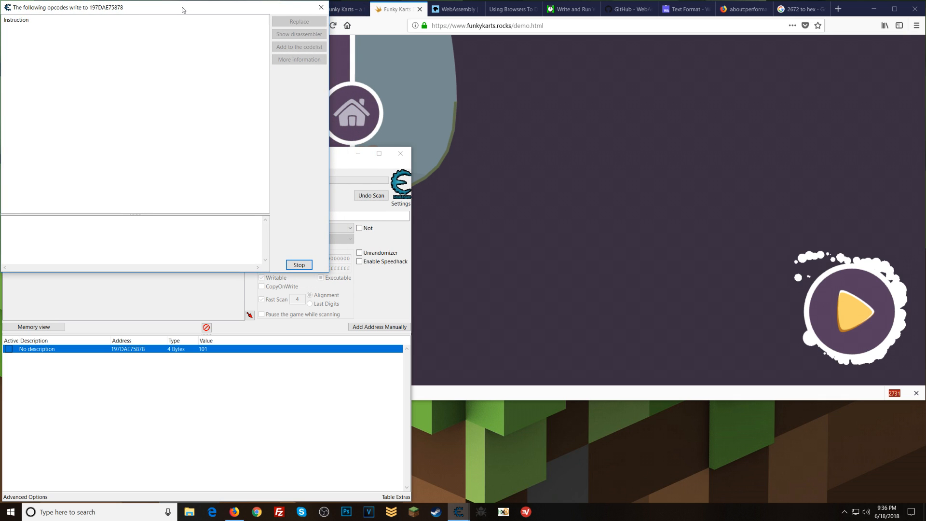
mouse_move(262, 109)
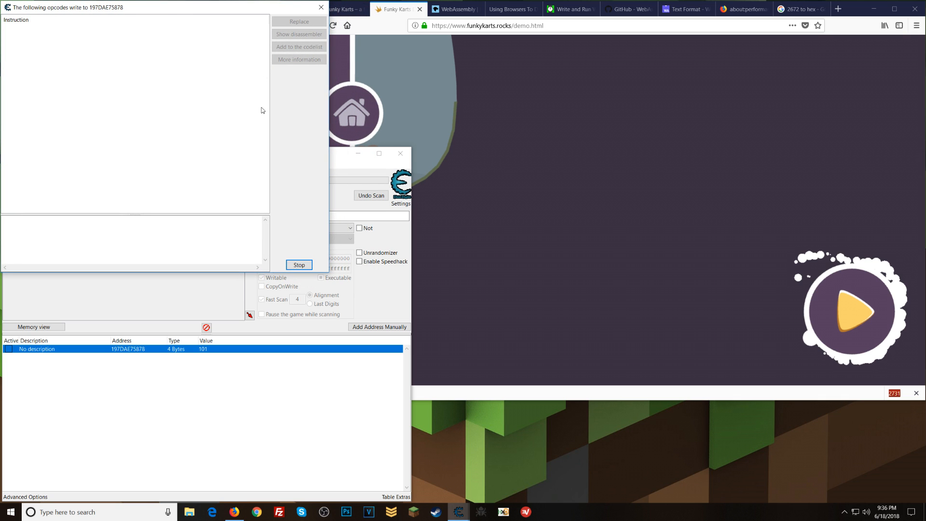
mouse_move(298, 303)
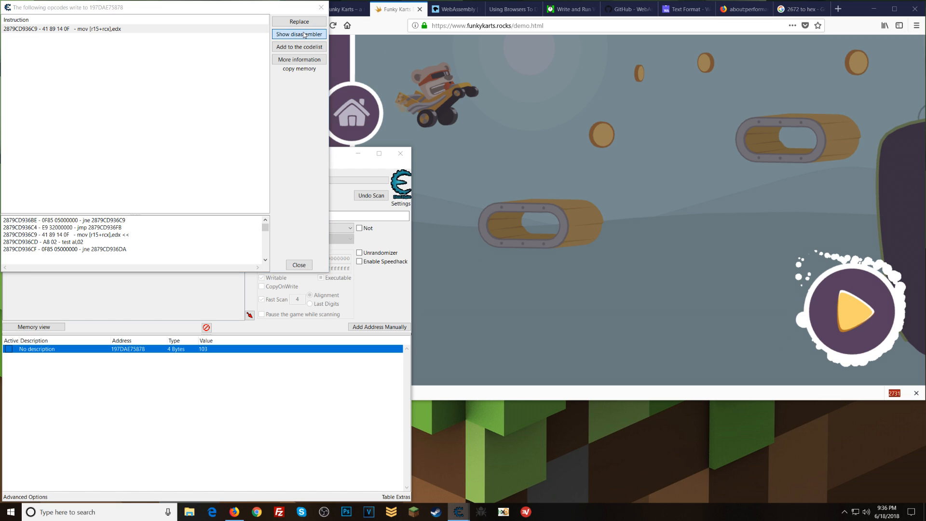
Show the instruction in the disassembler and list the addresses it accesses
left_click(299, 33)
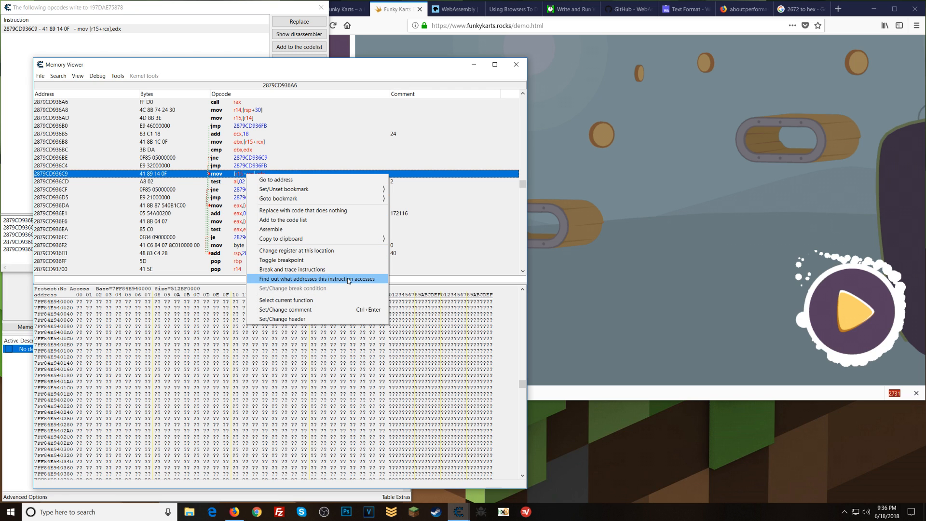
left_click(293, 278)
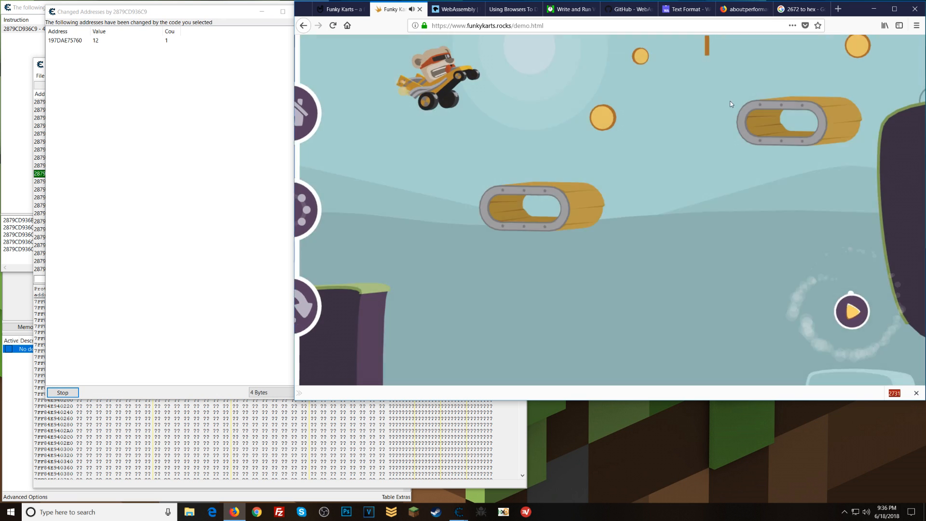
Play to collect changed addresses and copy 197DAE75760 into the address list
left_click(852, 312)
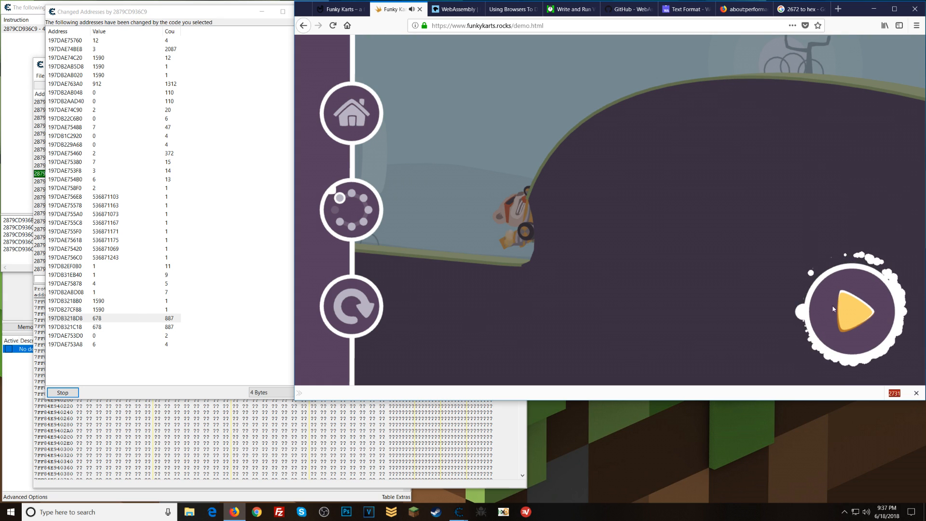
left_click(853, 311)
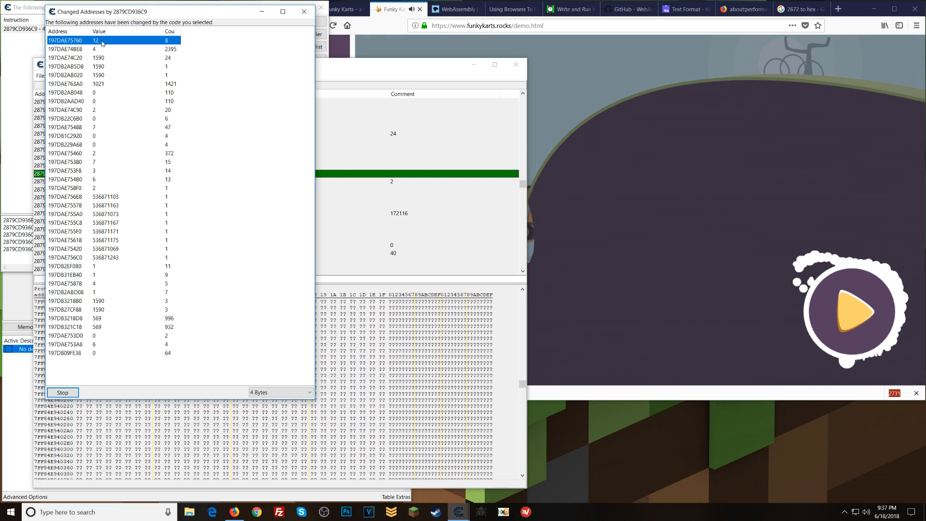
right_click(70, 40)
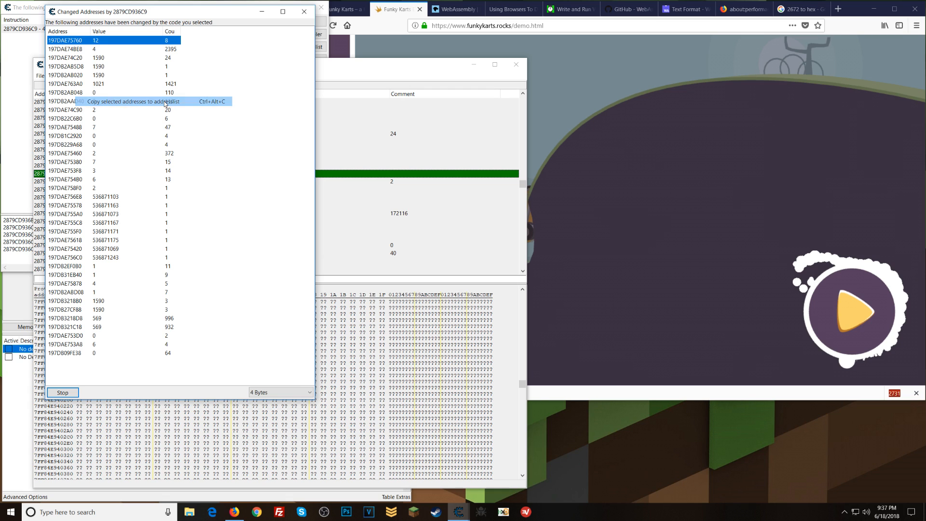
left_click(138, 102)
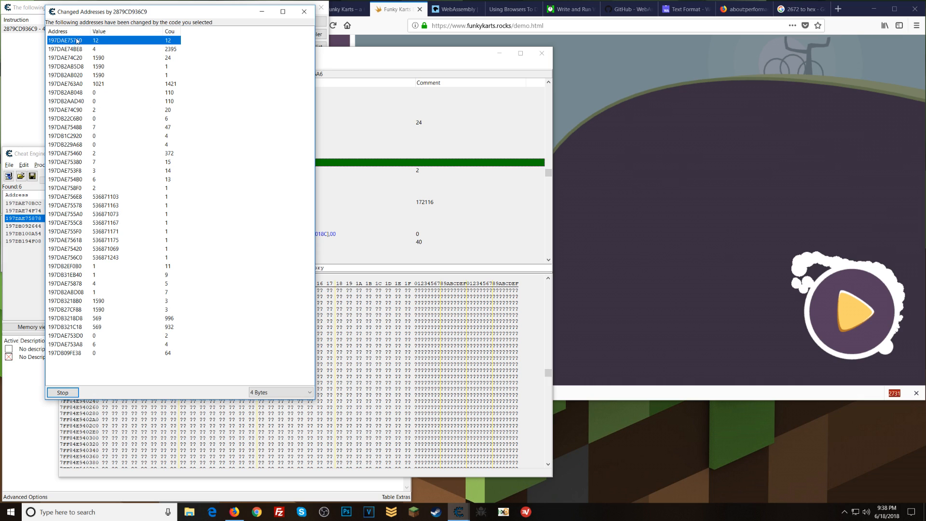
right_click(77, 41)
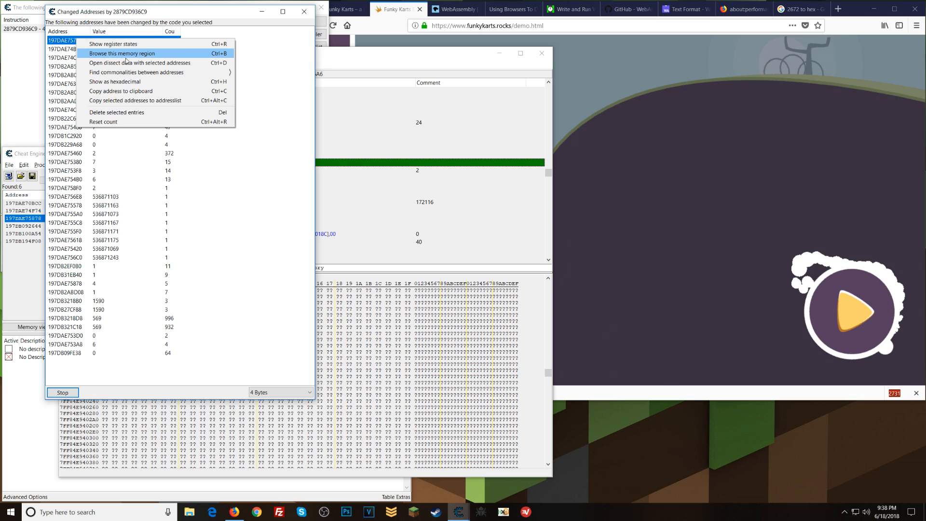
mouse_move(153, 63)
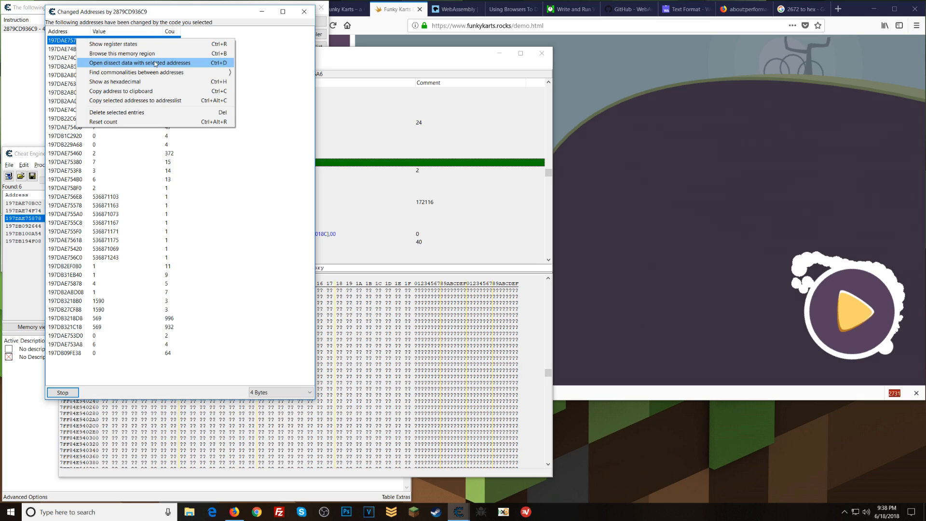
Inspect the register snapshot for 197DAE75760, then return to the disassembly at 2879CD936C9
left_click(113, 43)
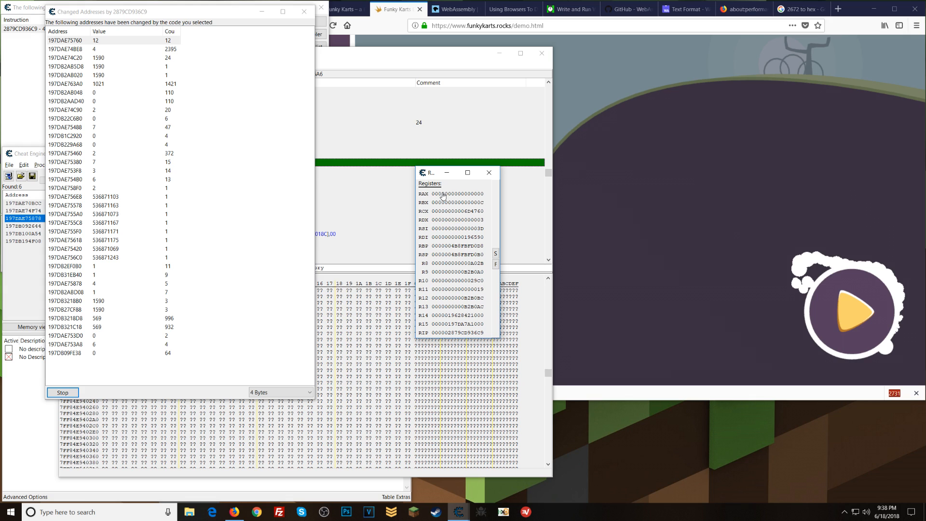
mouse_move(463, 203)
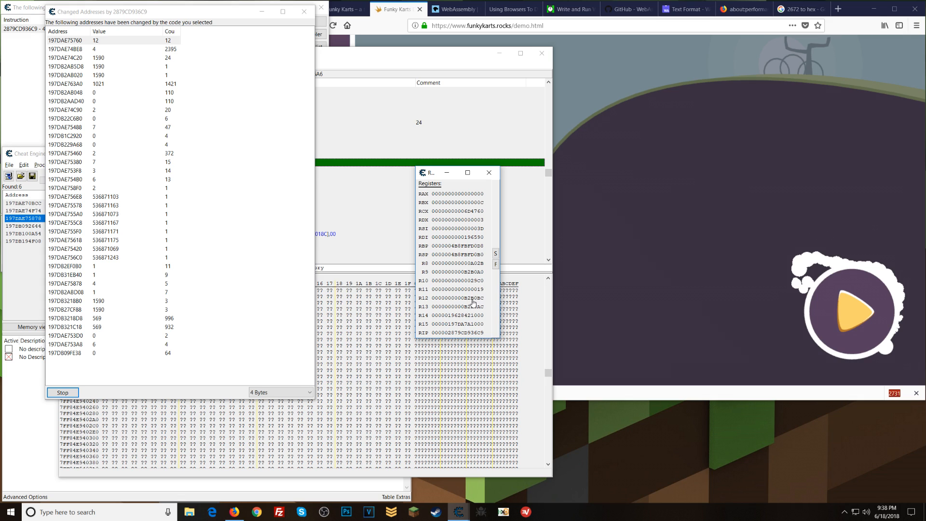
mouse_move(469, 301)
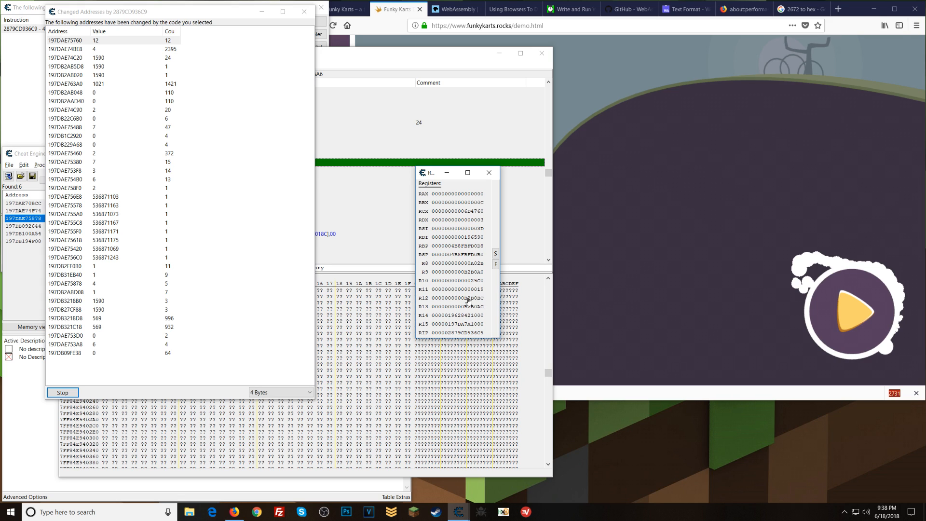
mouse_move(333, 264)
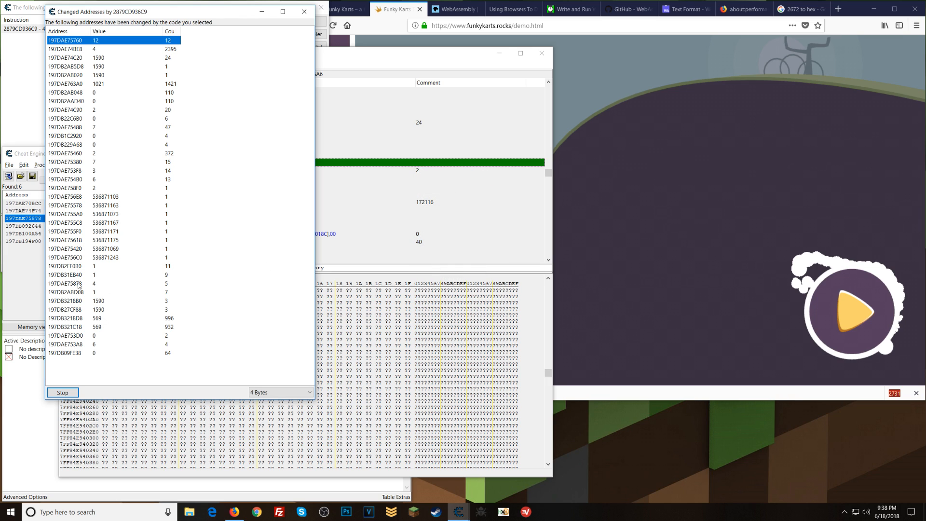
left_click(88, 283)
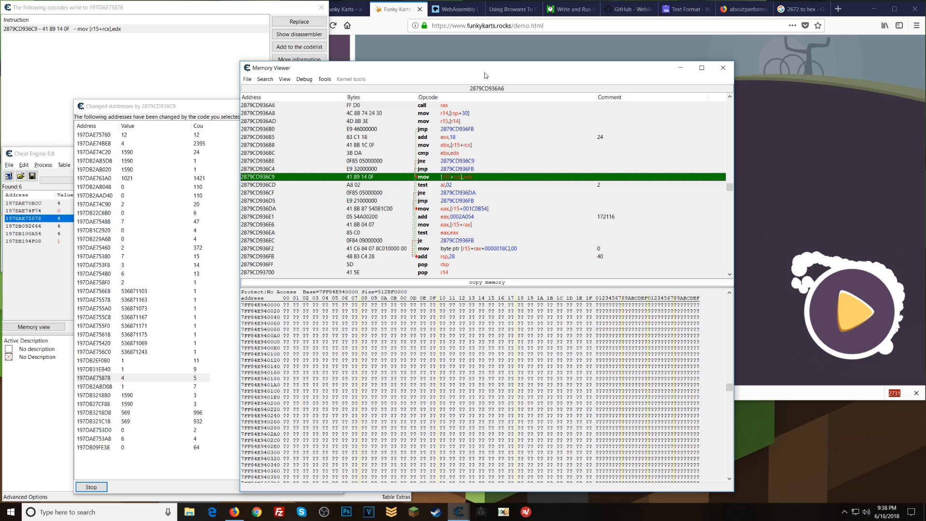
Bring up the MDN WebAssembly docs tab in Firefox and read down to its Guides and API reference
left_click(484, 25)
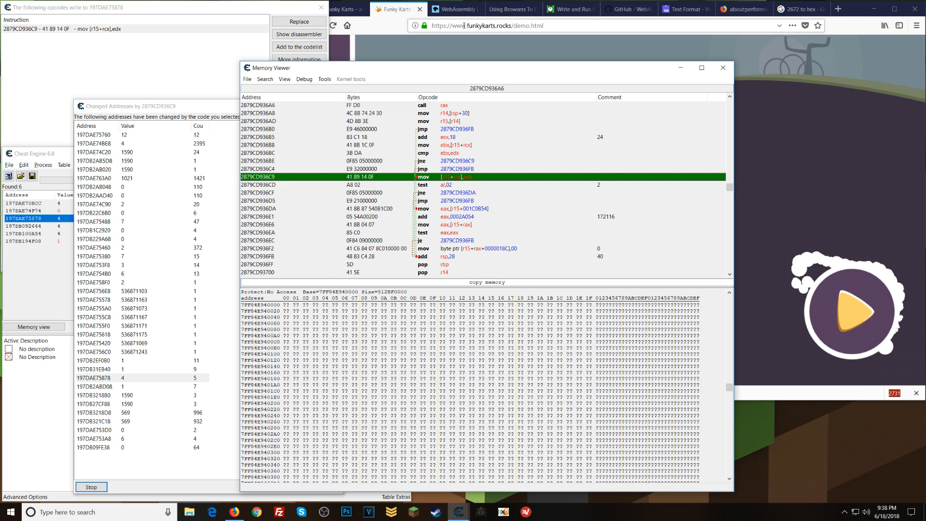
left_click(453, 9)
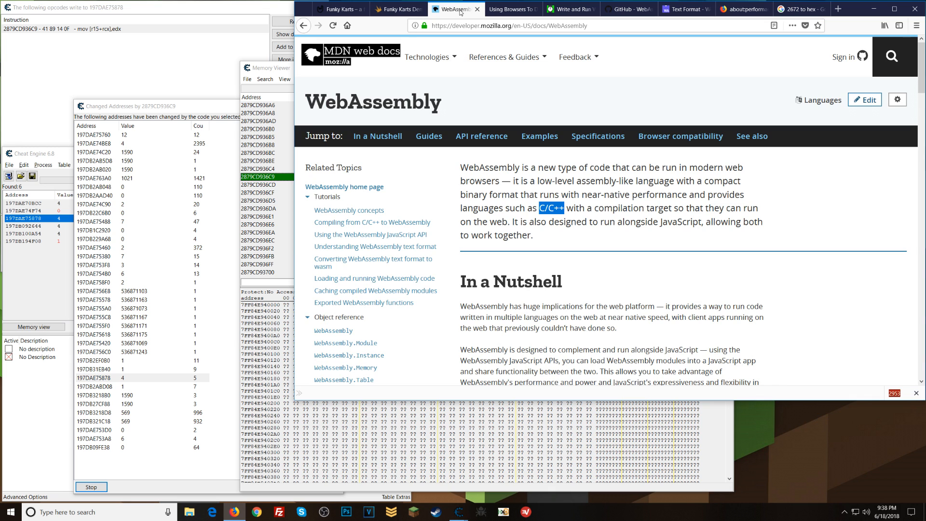
scroll("down", 3)
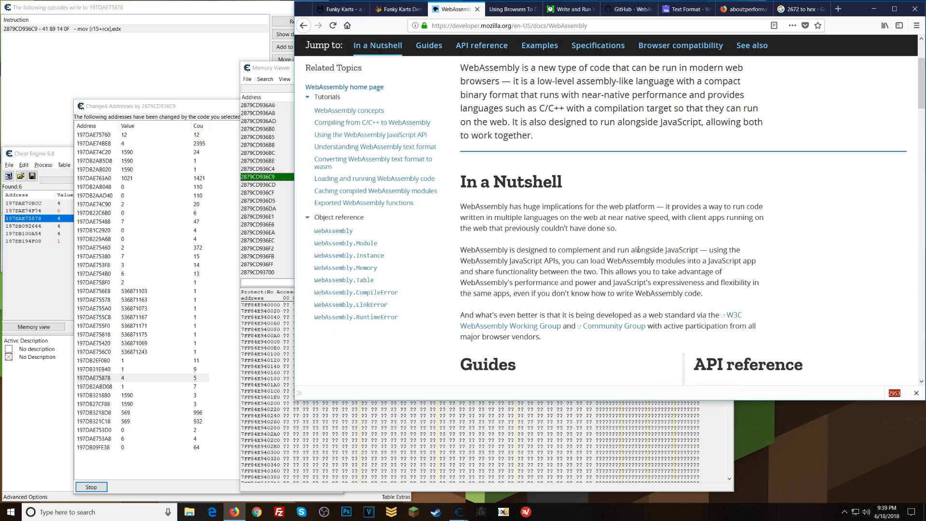
mouse_move(664, 180)
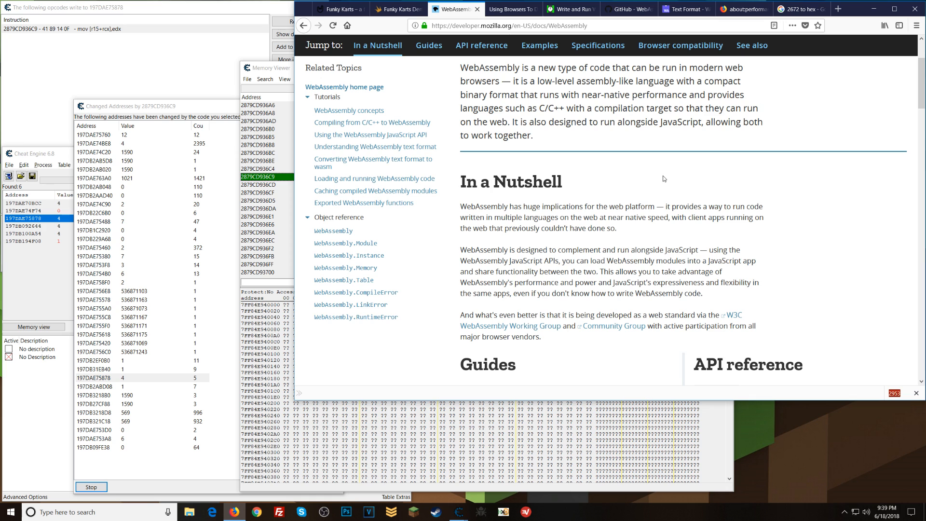
mouse_move(631, 177)
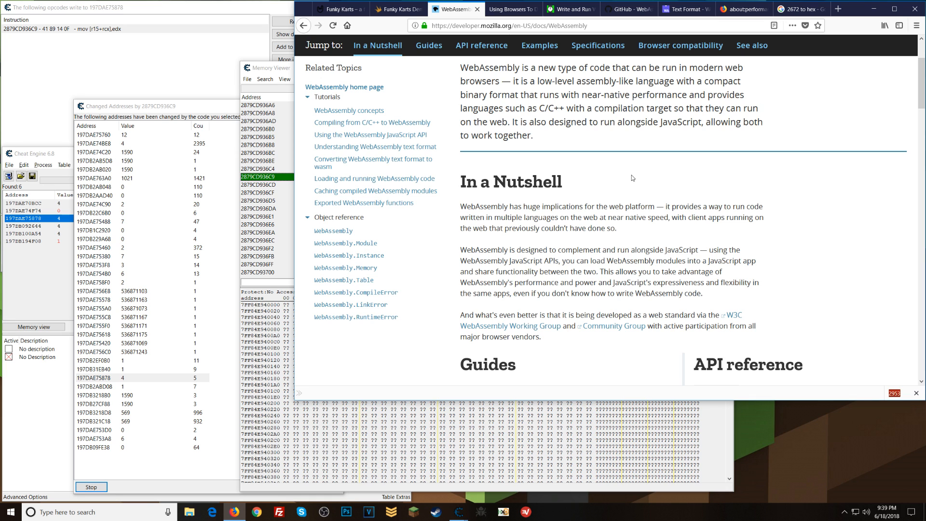
scroll("down", 3)
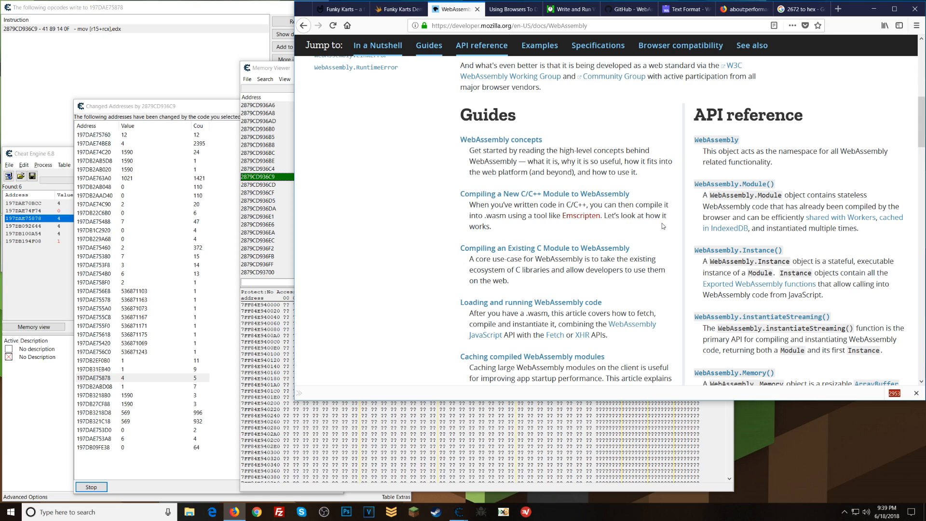
mouse_move(667, 218)
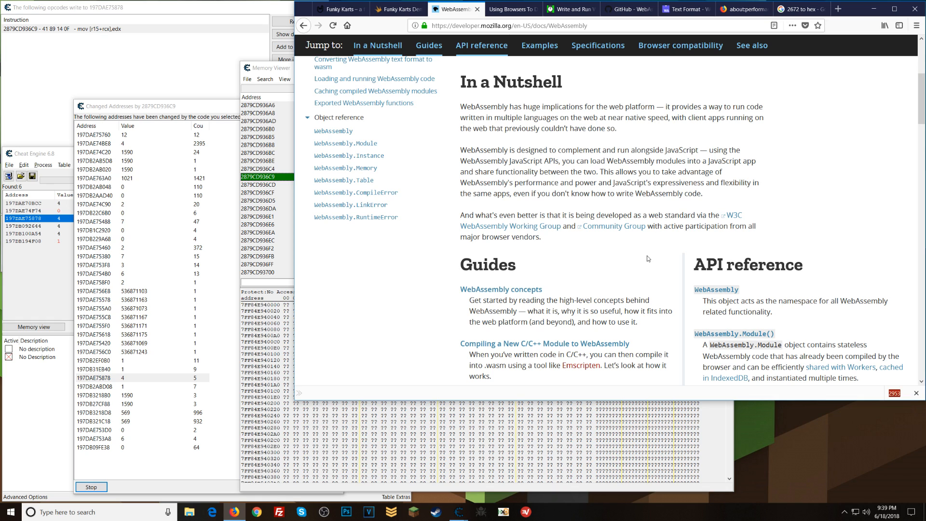
Read the browser-debugging WebAssembly article down to its Firefox section, then return to the Funky Karts demo tab
left_click(506, 9)
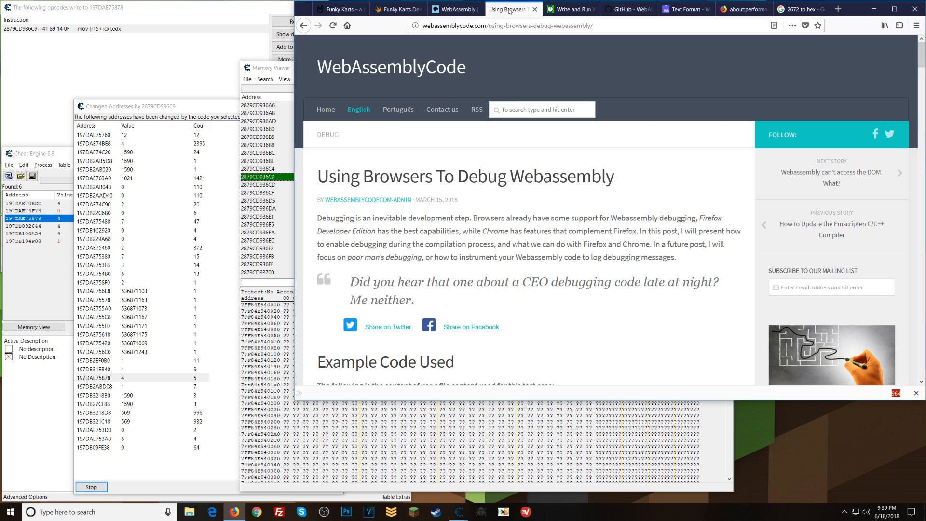
scroll("down", 3)
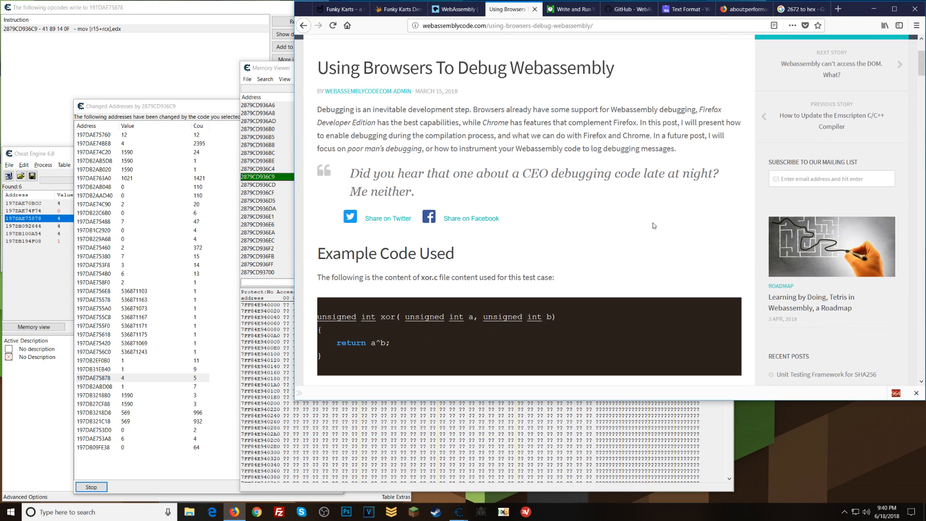
scroll("down", 3)
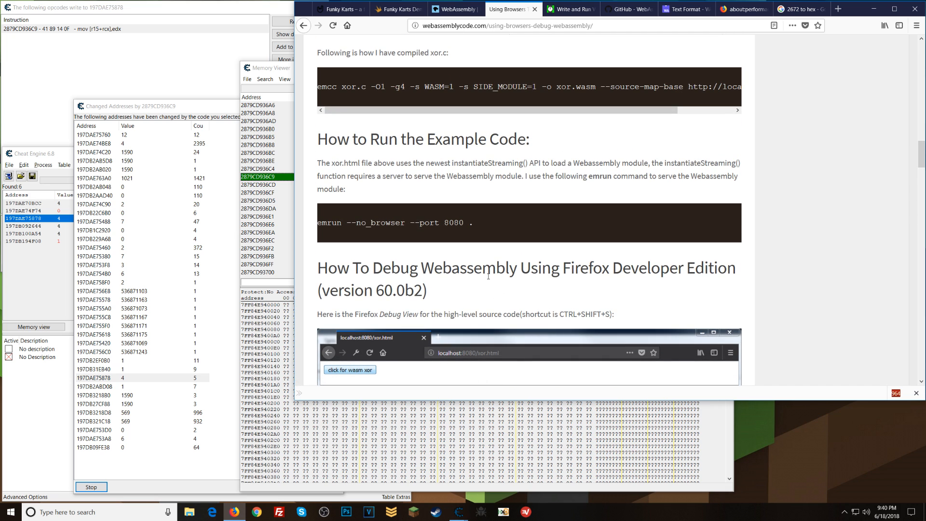
scroll("down", 3)
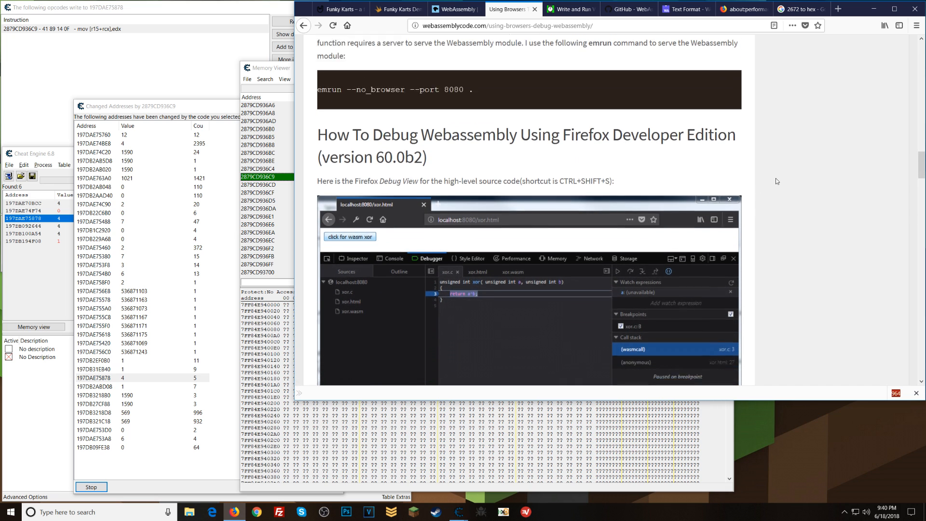
left_click(398, 8)
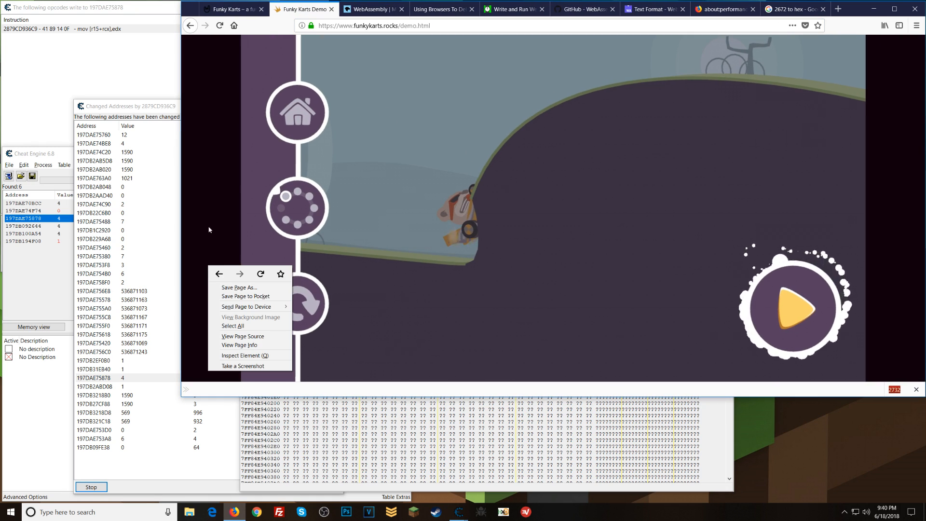
Inspect the game page with developer tools, select the factorial example's text on the Text Format docs, and return to the debugging article
left_click(244, 355)
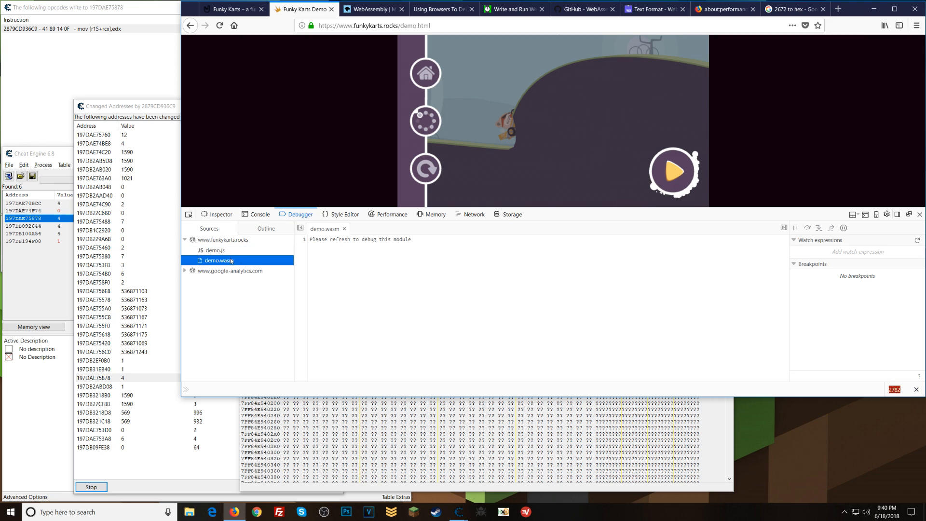
mouse_move(309, 219)
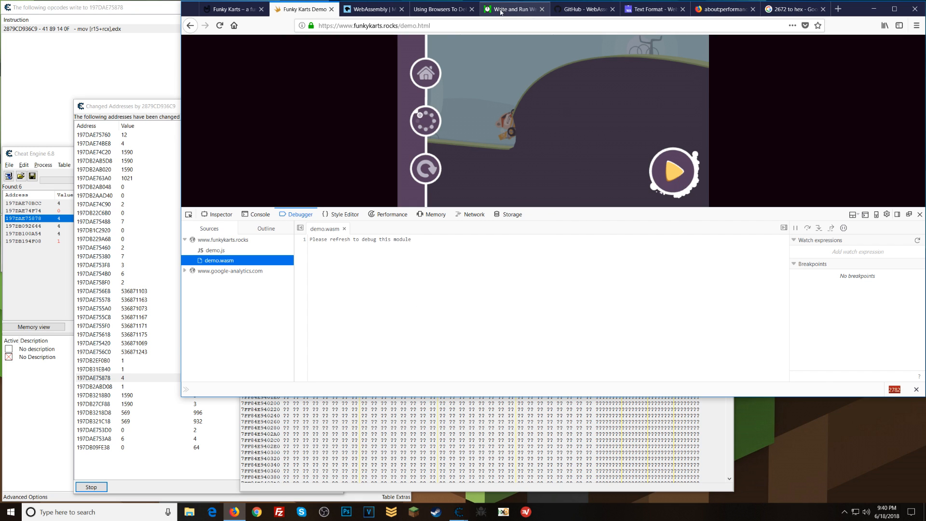
left_click(649, 9)
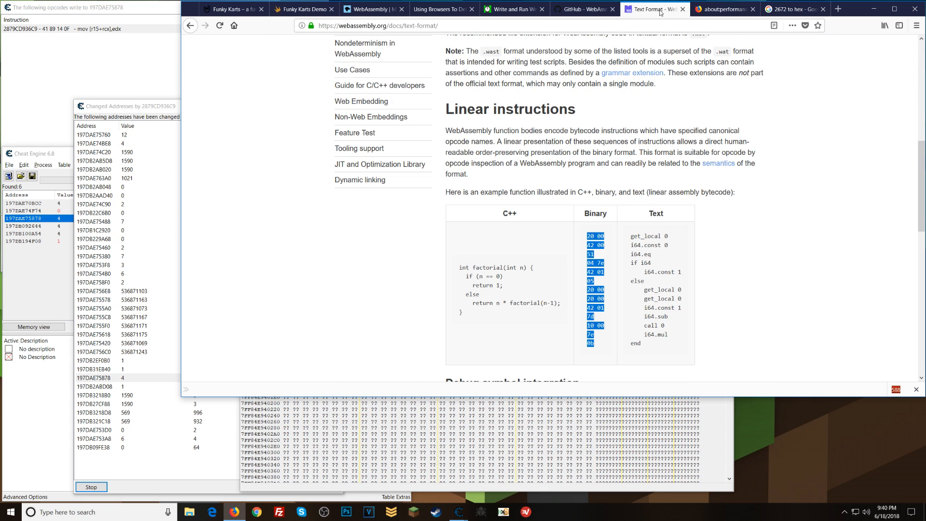
scroll("down", 3)
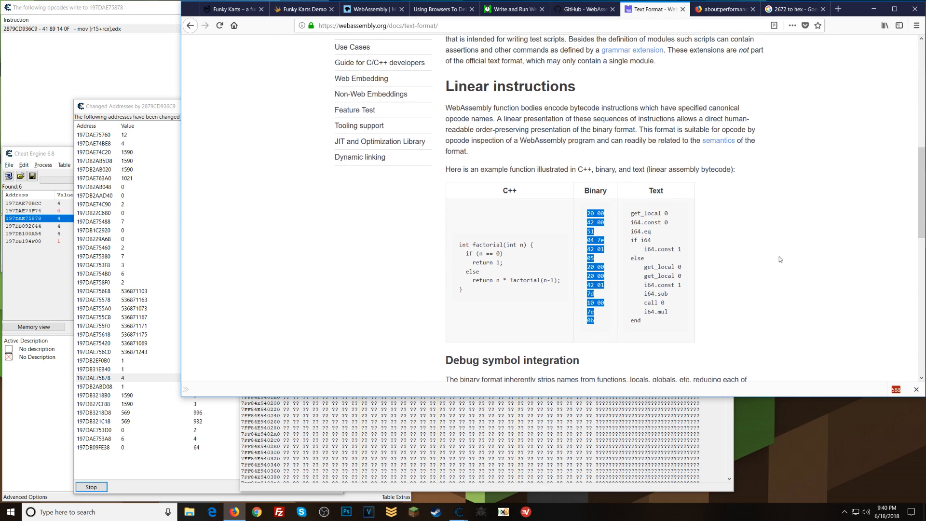
scroll("down", 3)
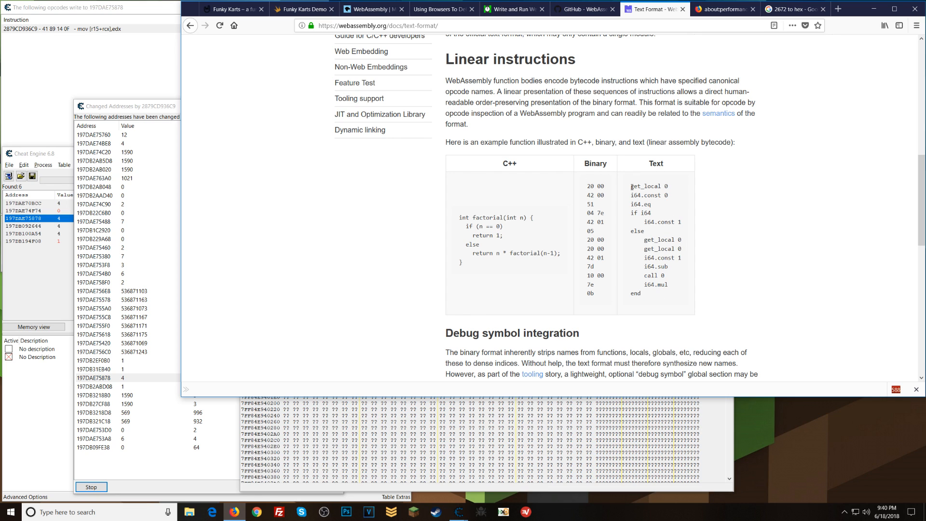
left_click_drag(631, 185, 671, 294)
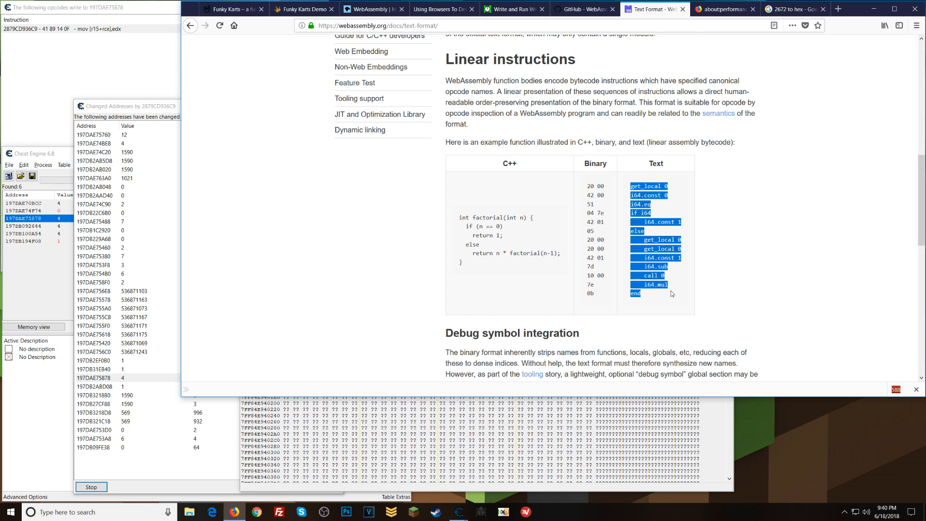
mouse_move(664, 302)
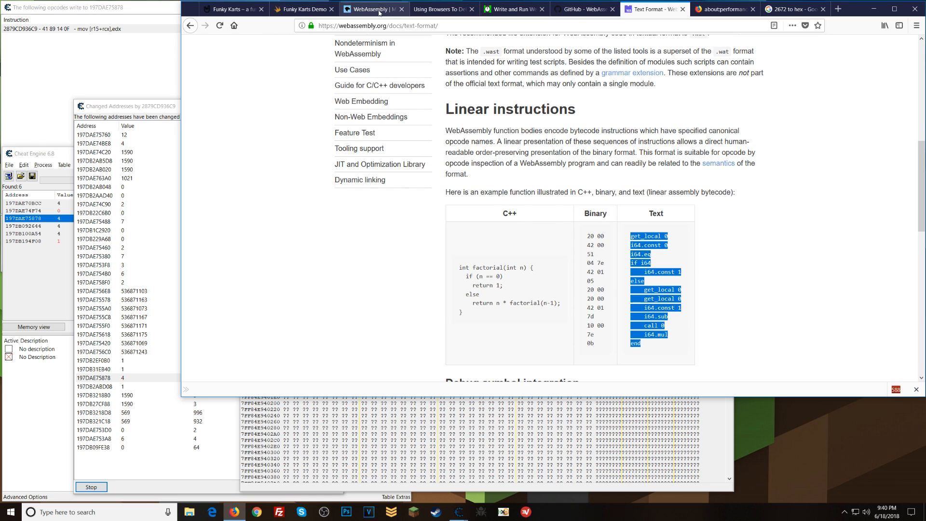
left_click(443, 8)
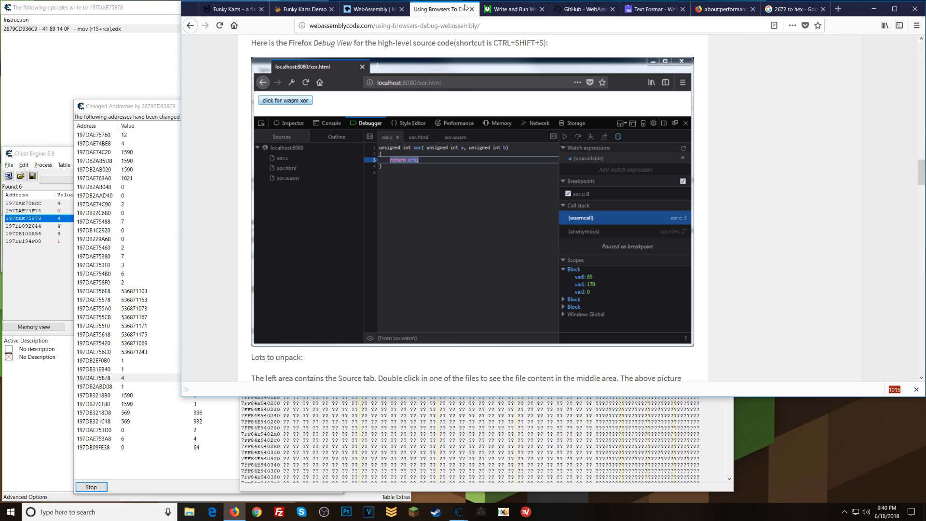
Return to the Funky Karts demo and read through the disassembled demo.wasm instructions in the Debugger
left_click(303, 9)
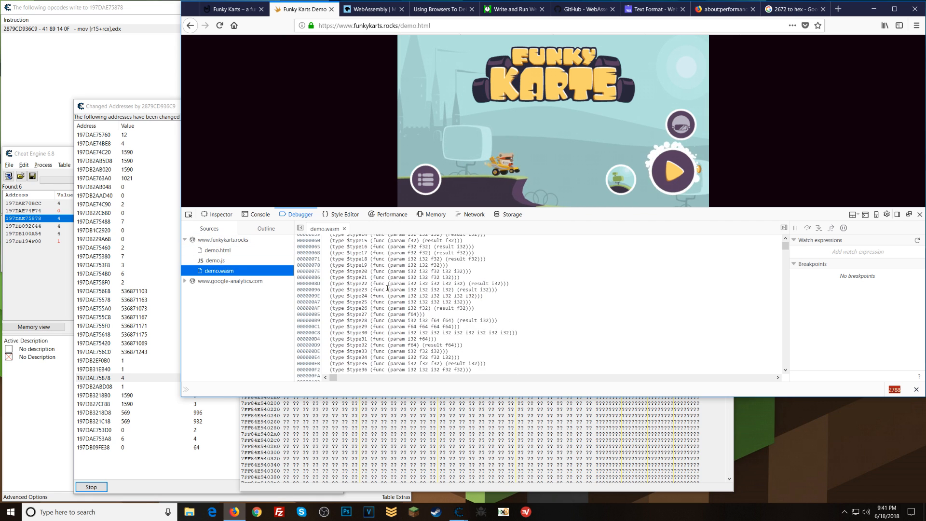
scroll("down", 3)
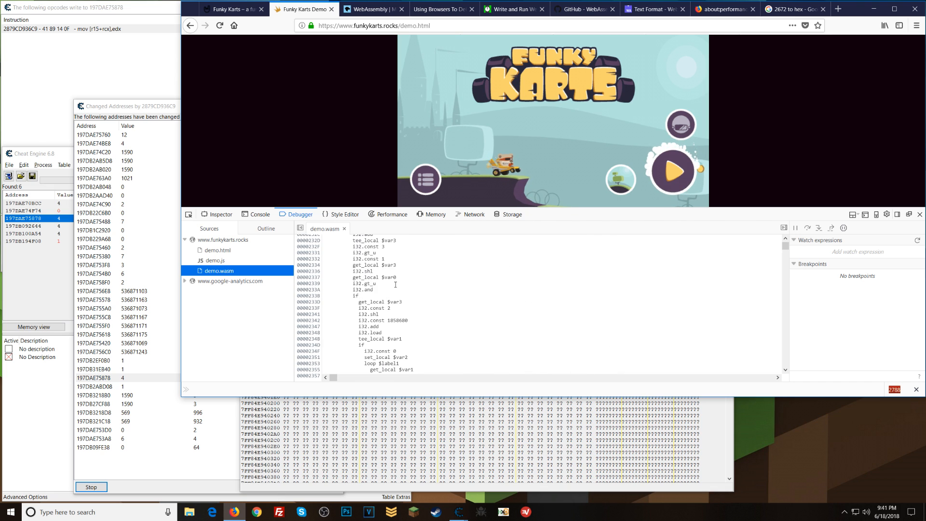
scroll("down", 3)
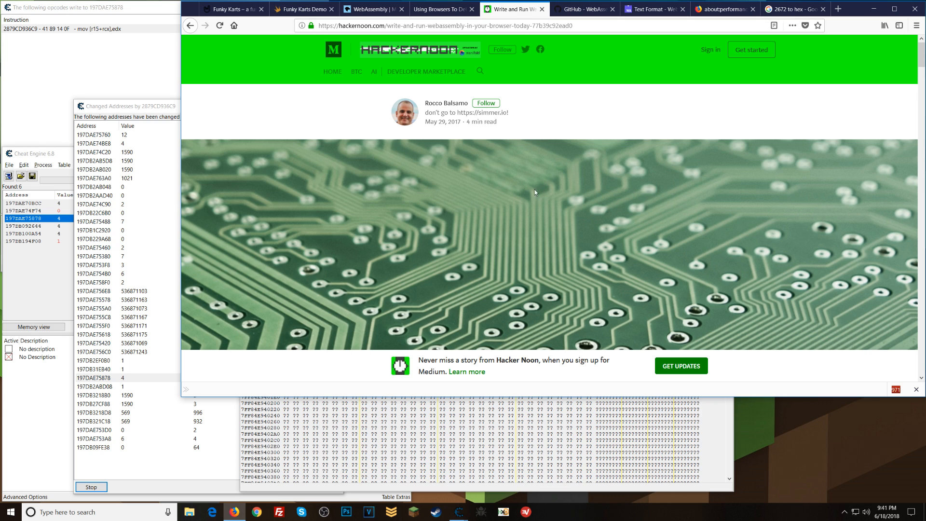
Move from the debugging article through the Text Format page to the GitHub WebAssembly/wabt repository
scroll("down", 3)
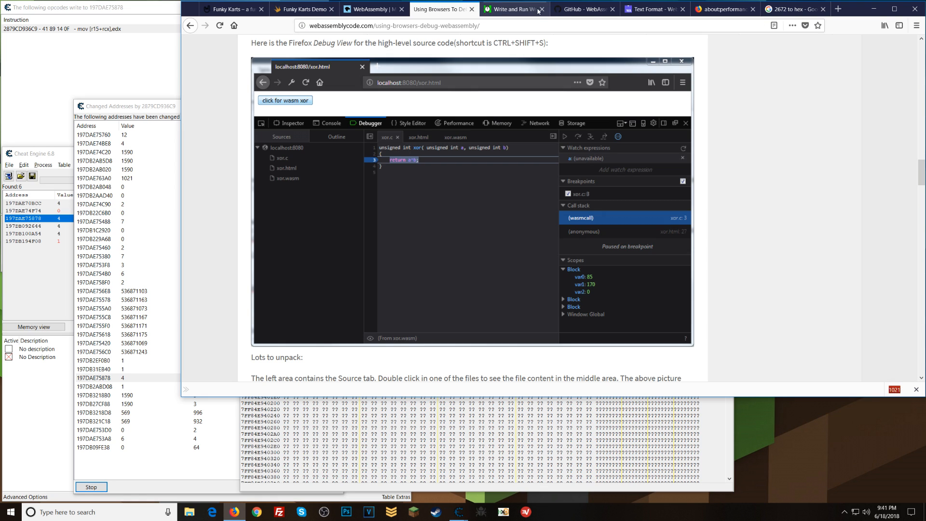
left_click(649, 8)
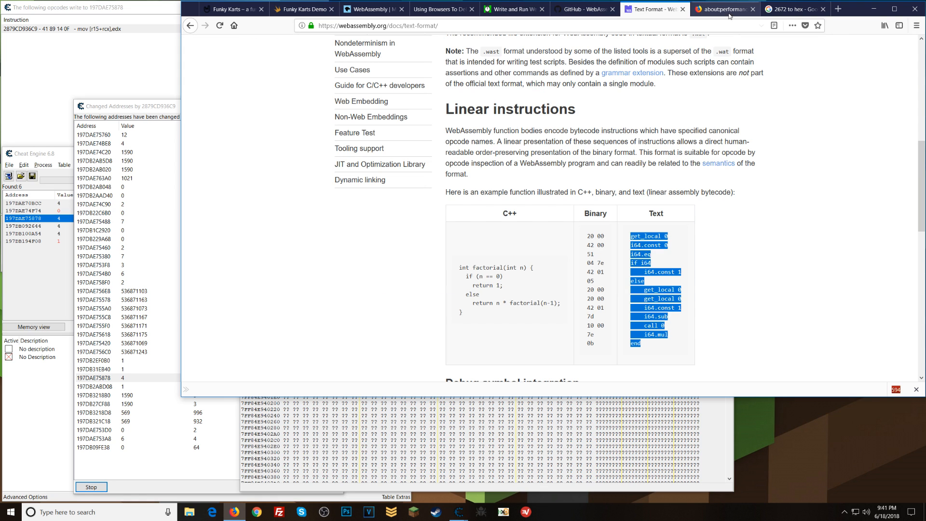
left_click(582, 8)
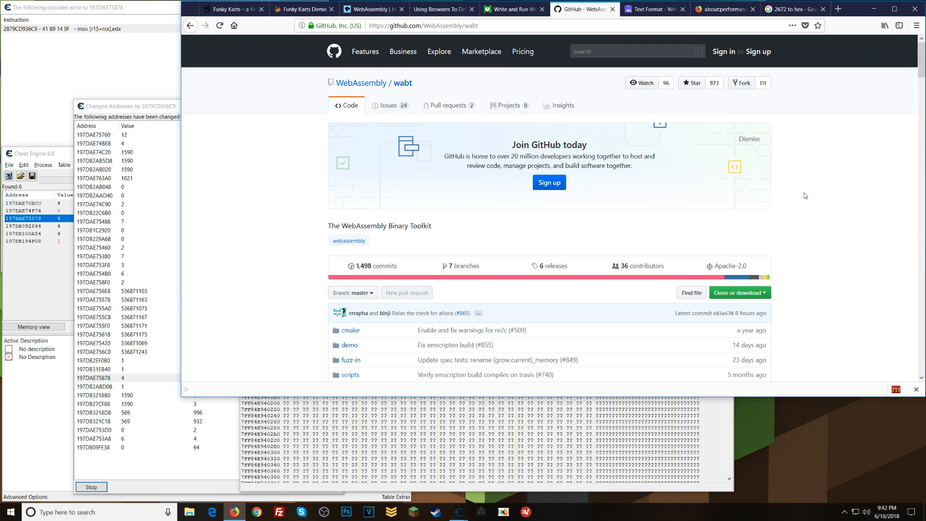
Read the wabt README's tools list, select wasm2wat, and return to the Funky Karts demo debugger showing demo.wasm
scroll("down", 3)
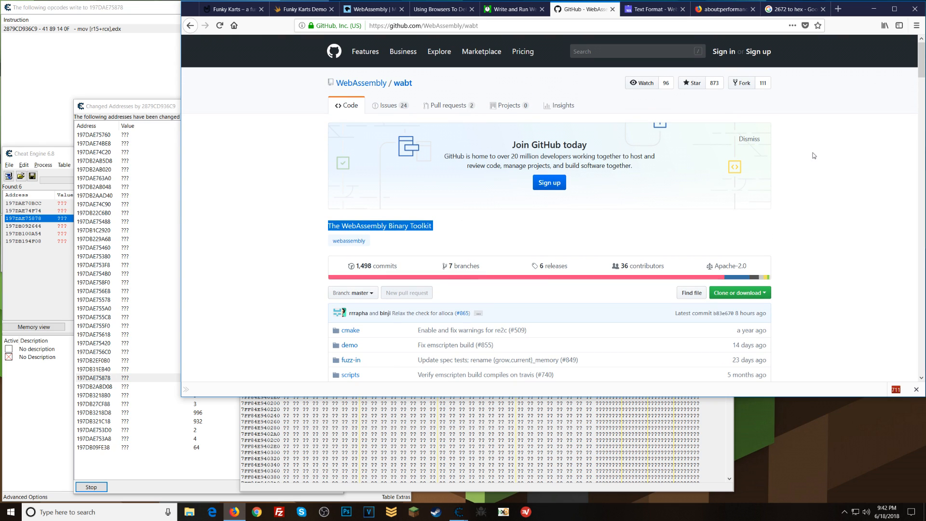
mouse_move(497, 104)
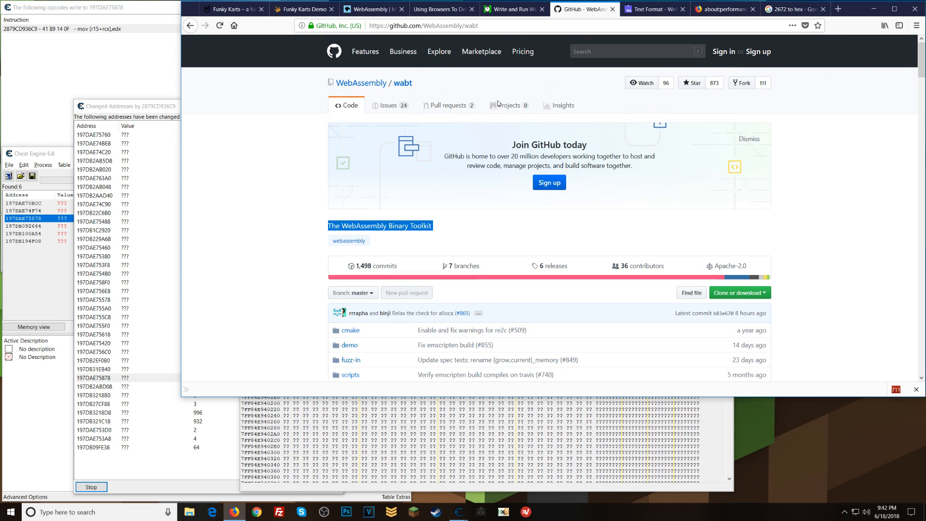
scroll("down", 3)
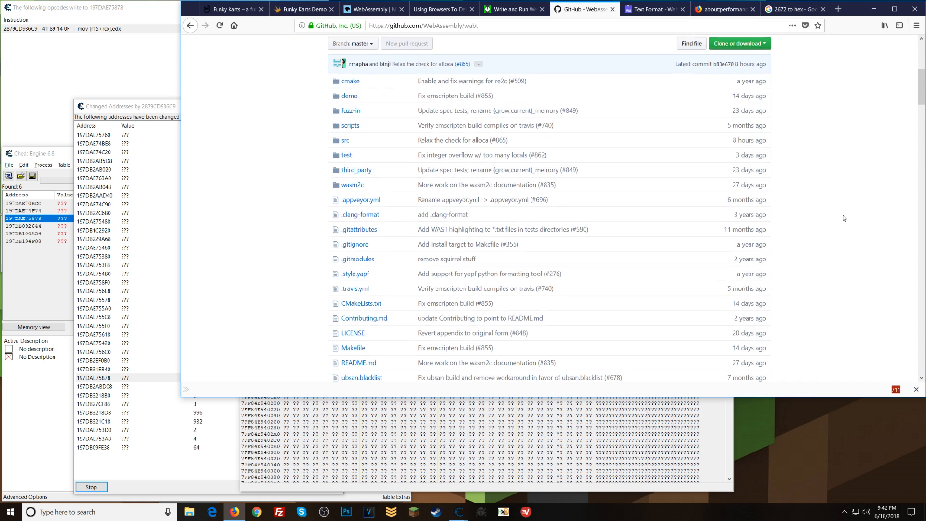
scroll("down", 3)
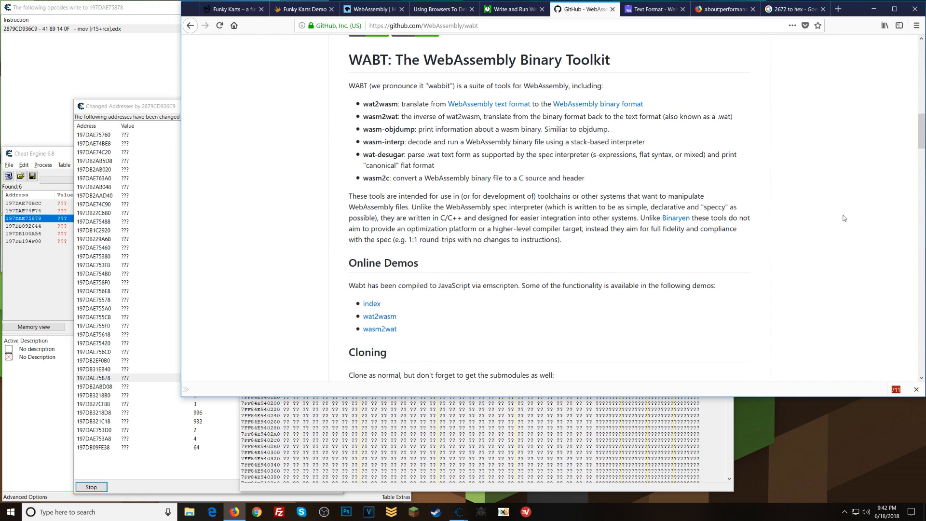
mouse_move(845, 218)
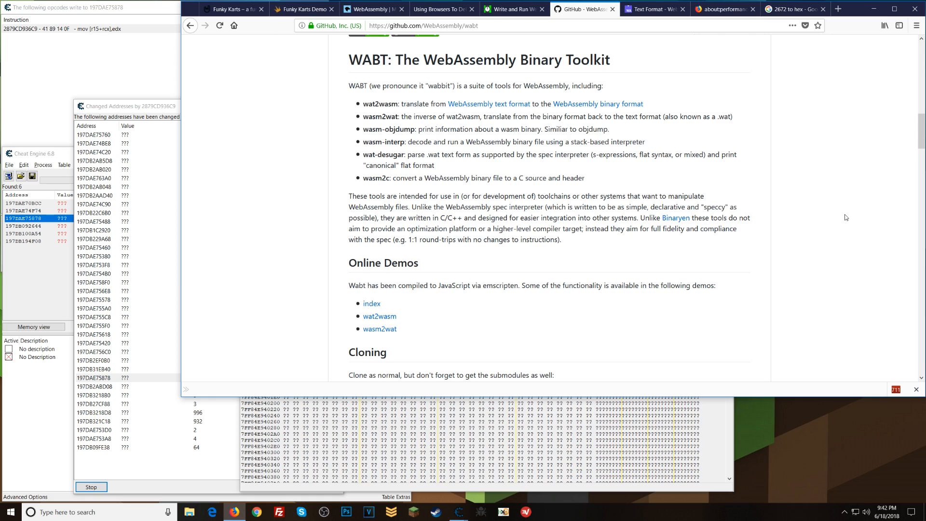
mouse_move(328, 99)
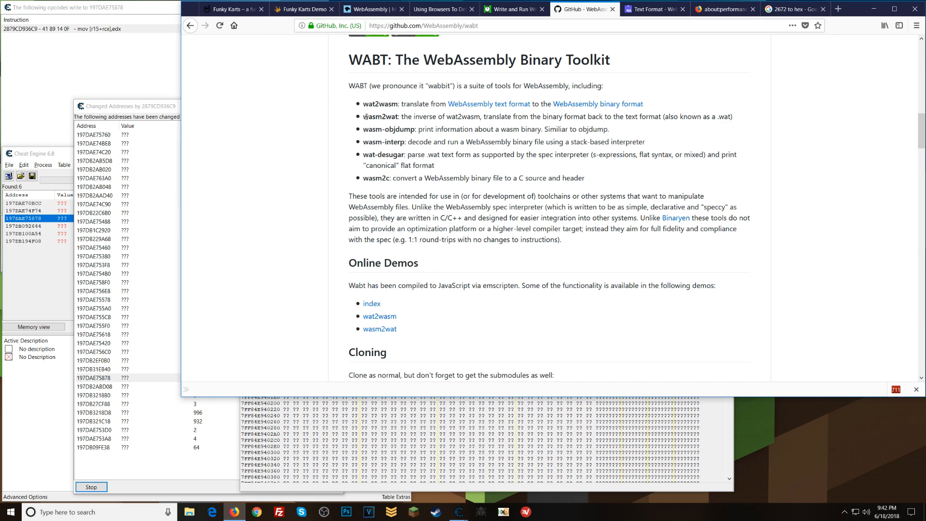
double_click(380, 117)
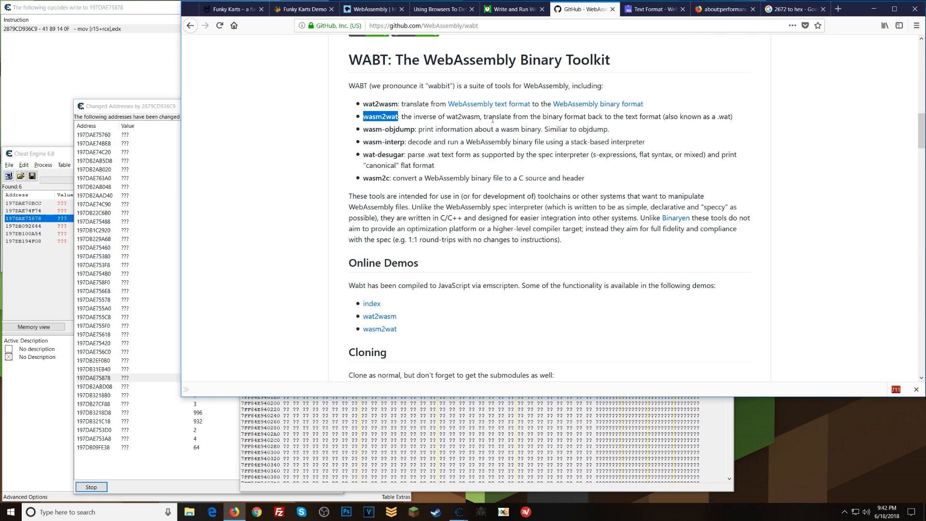
mouse_move(630, 121)
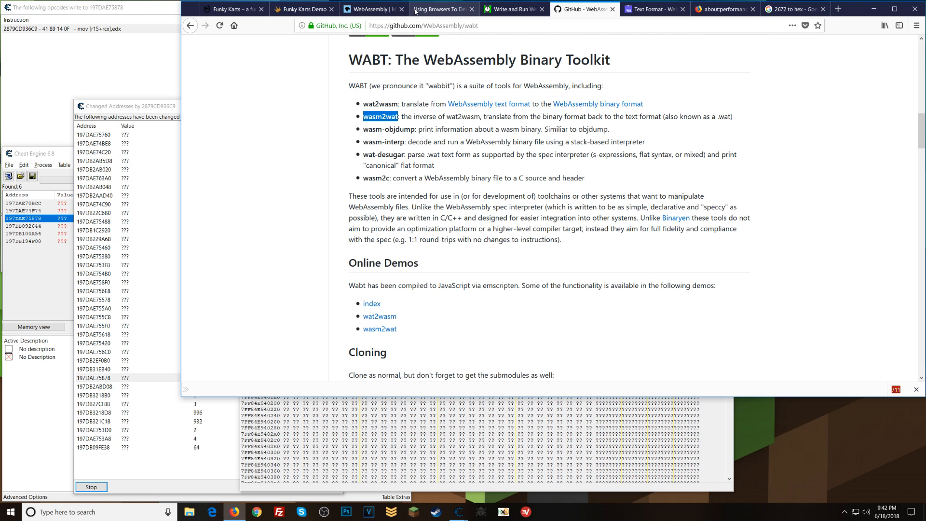
left_click(303, 9)
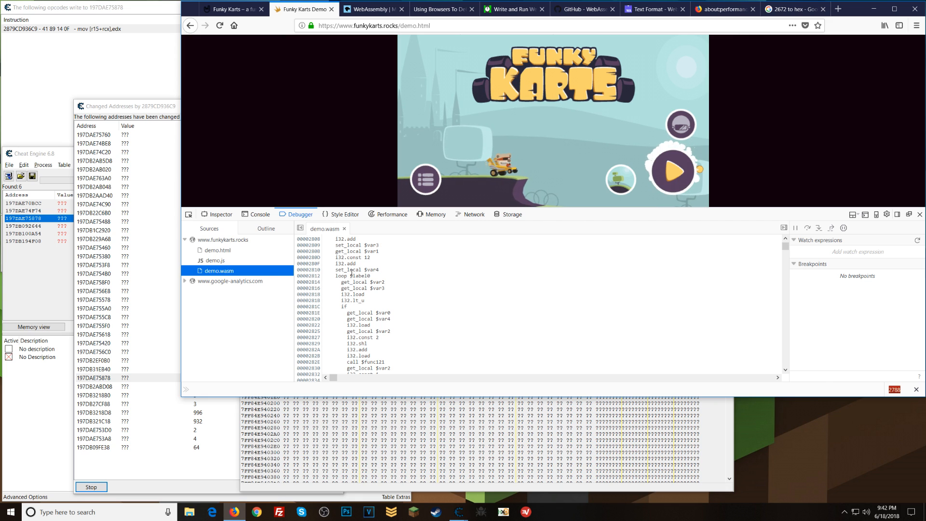
left_click(583, 9)
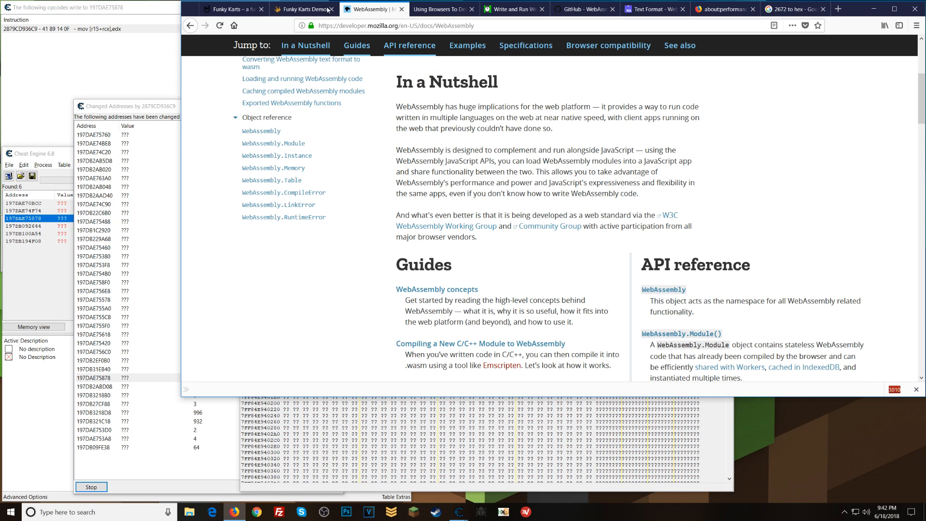
left_click(301, 9)
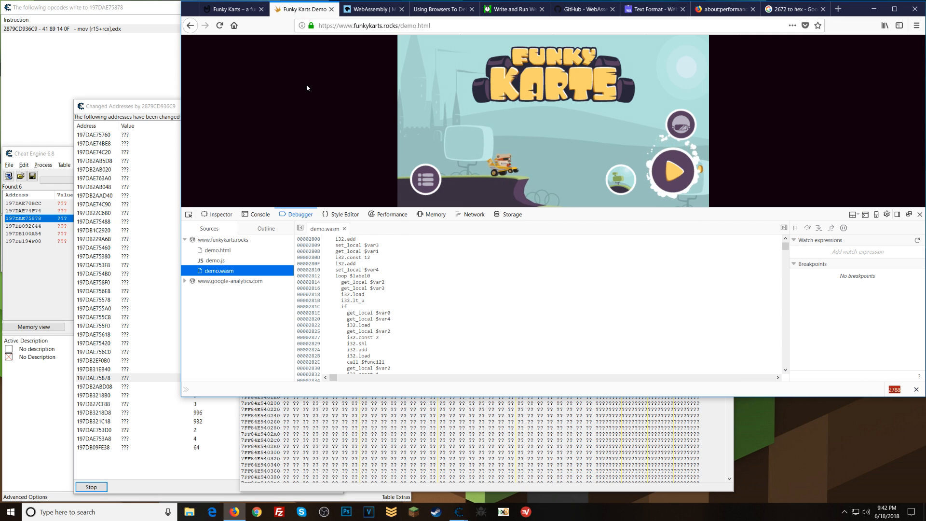